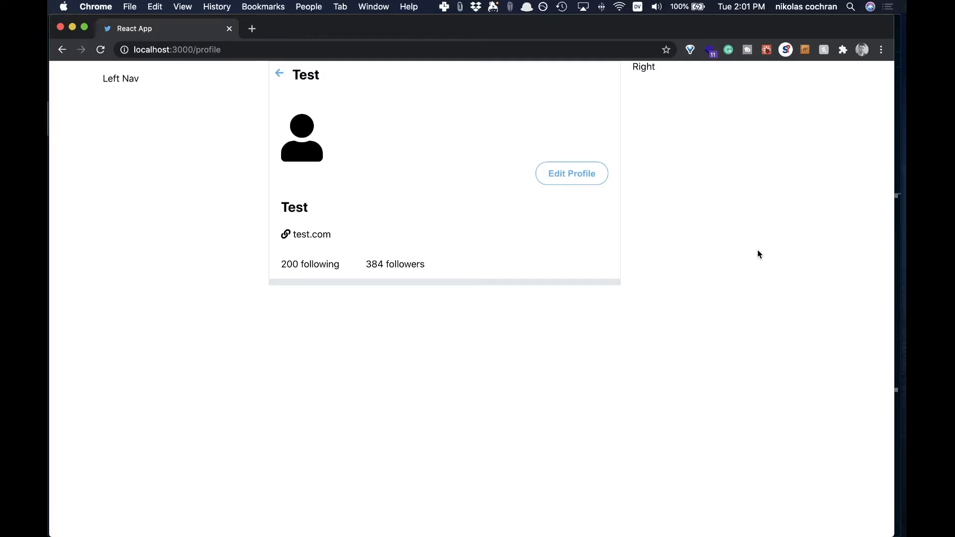
{"action": "mouse_move", "coordinate": [390, 293]}
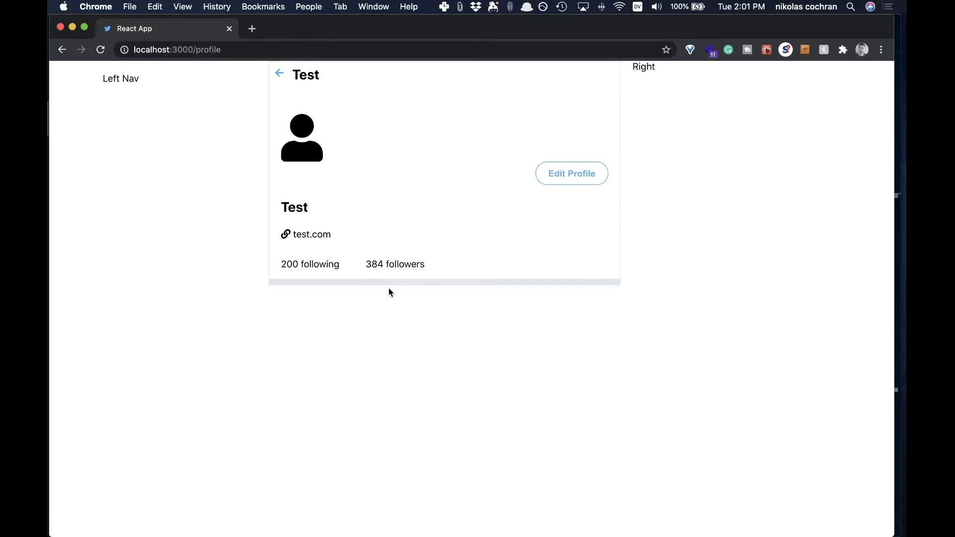
{"action": "mouse_move", "coordinate": [469, 392]}
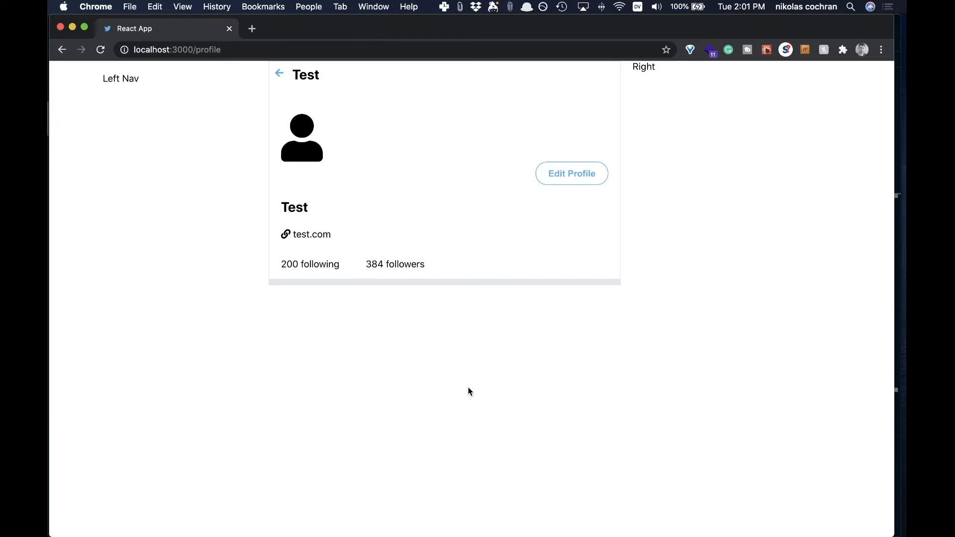
{"action": "mouse_move", "coordinate": [276, 128]}
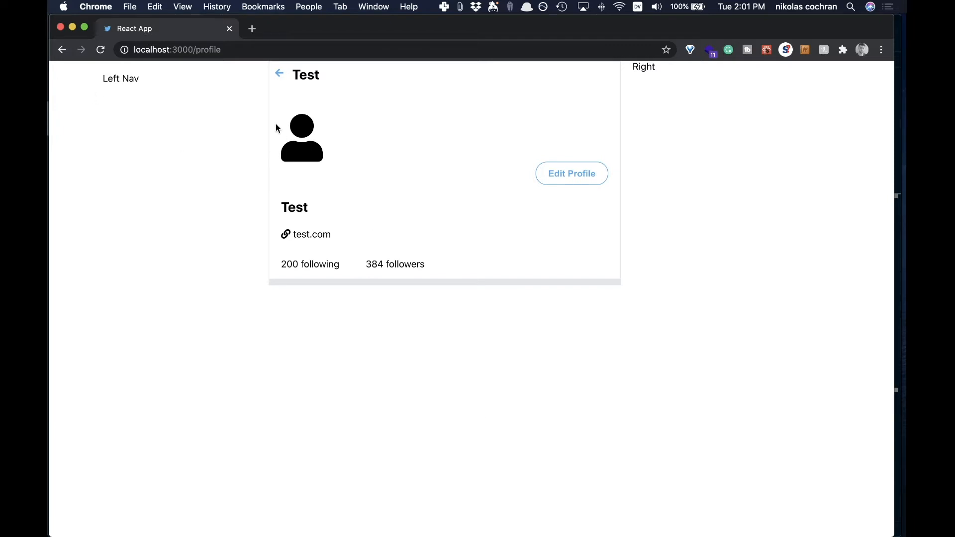
{"action": "mouse_move", "coordinate": [212, 73]}
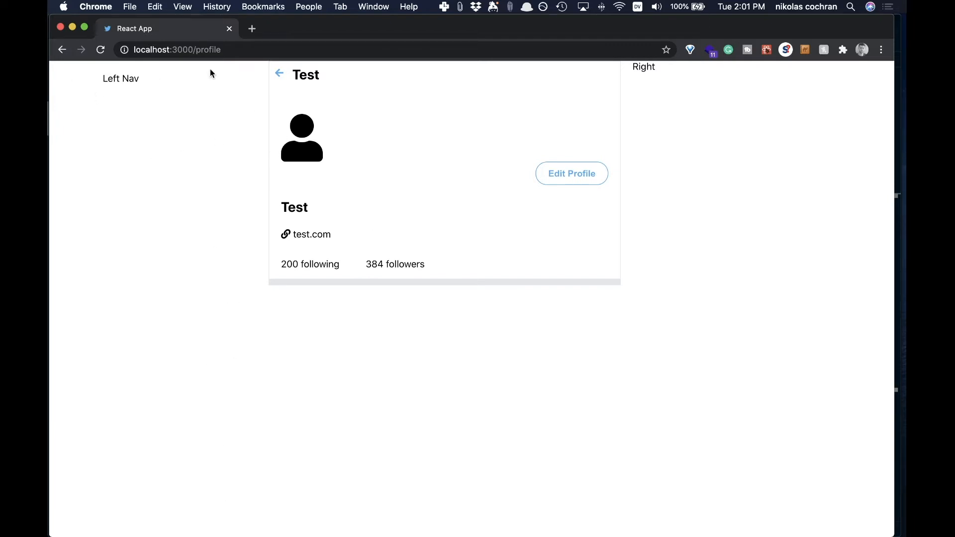
{"action": "mouse_move", "coordinate": [505, 390]}
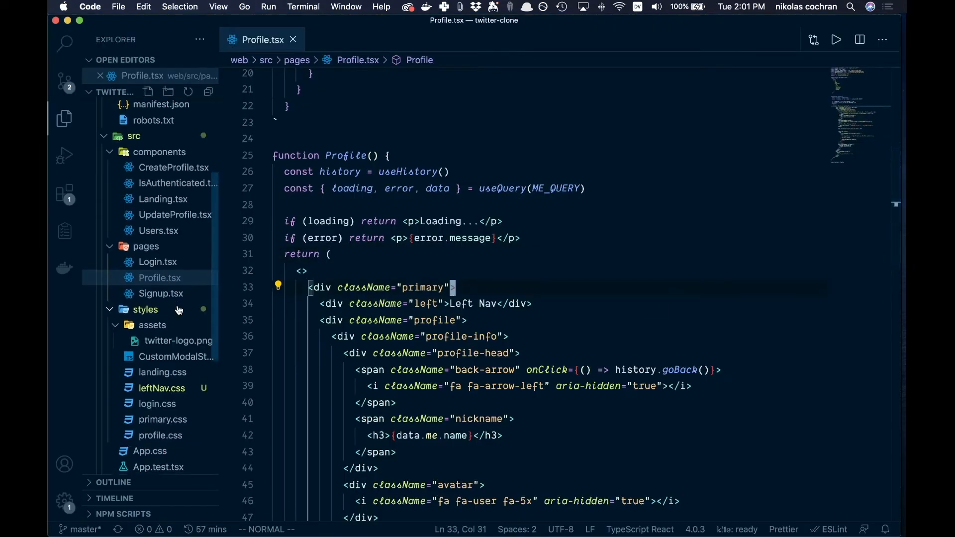
- Open leftNav.css and scroll through its featherIcon, title and icon-link rules
{"action": "left_click", "coordinate": [163, 371]}
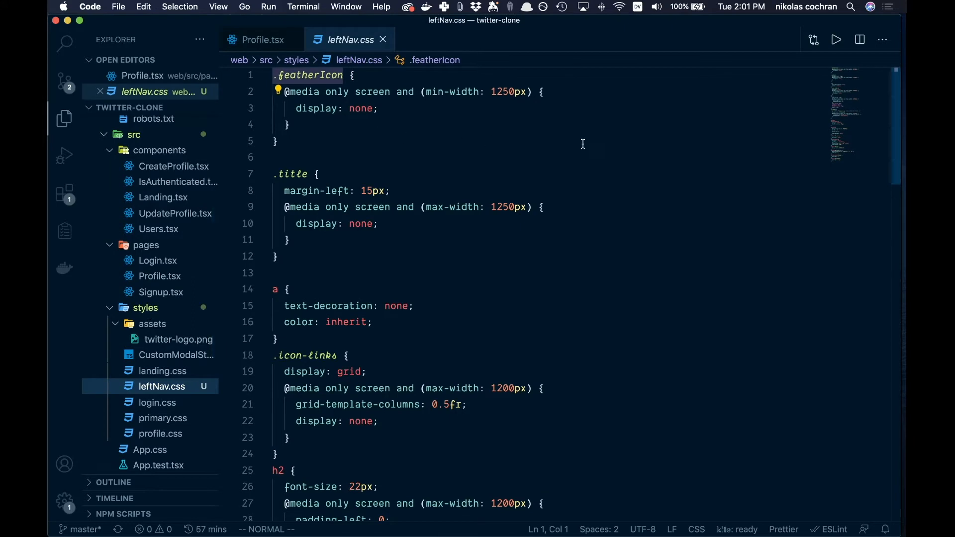
{"action": "scroll", "scroll_direction": "down", "scroll_amount": 3}
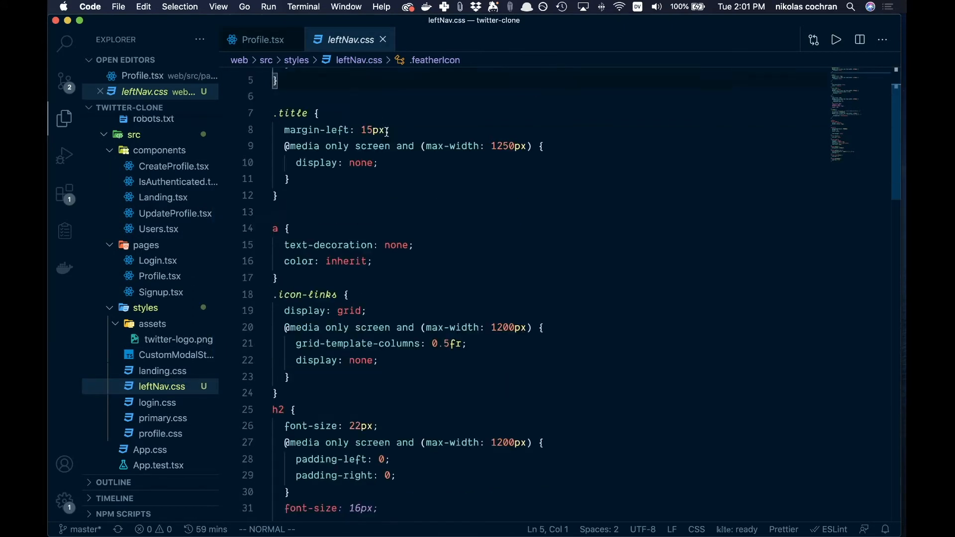
{"action": "scroll", "scroll_direction": "down", "scroll_amount": 3}
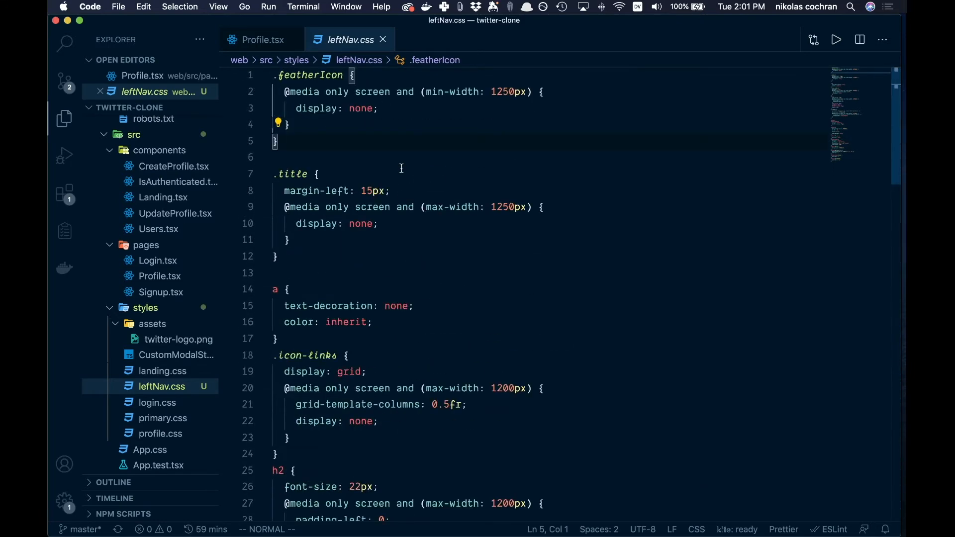
{"action": "mouse_move", "coordinate": [429, 234]}
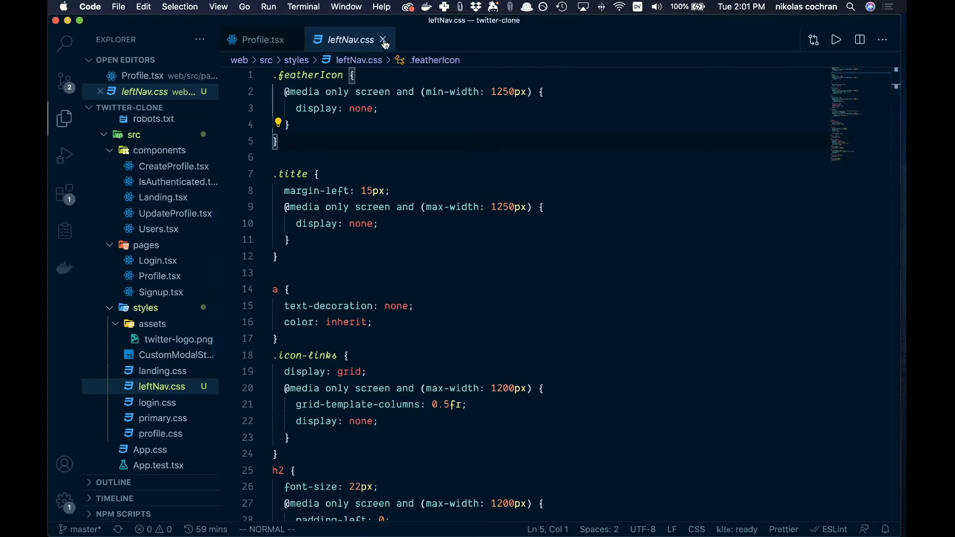
- Close leftNav.css, preview twitter-logo.png and favicon.ico, then return to Profile.tsx
{"action": "left_click", "coordinate": [383, 40]}
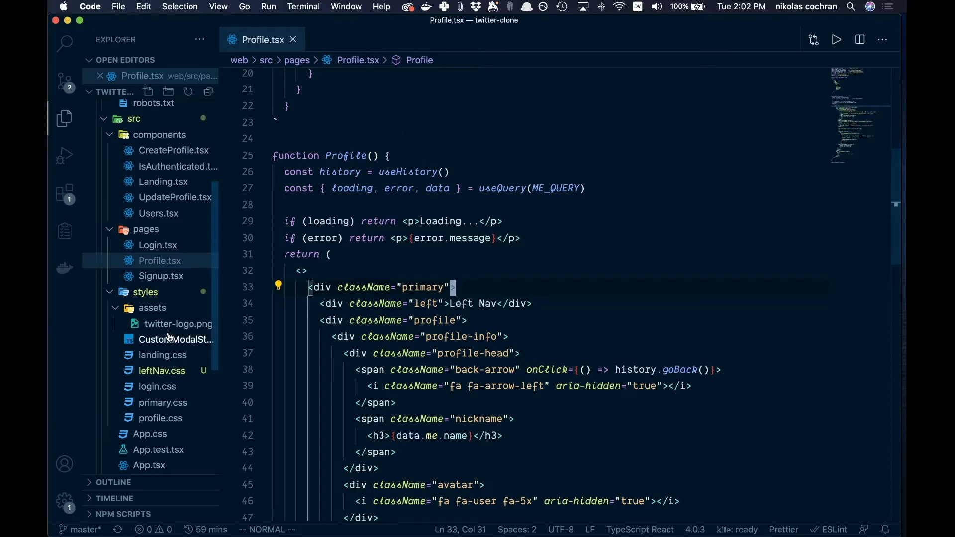
{"action": "left_click", "coordinate": [178, 323]}
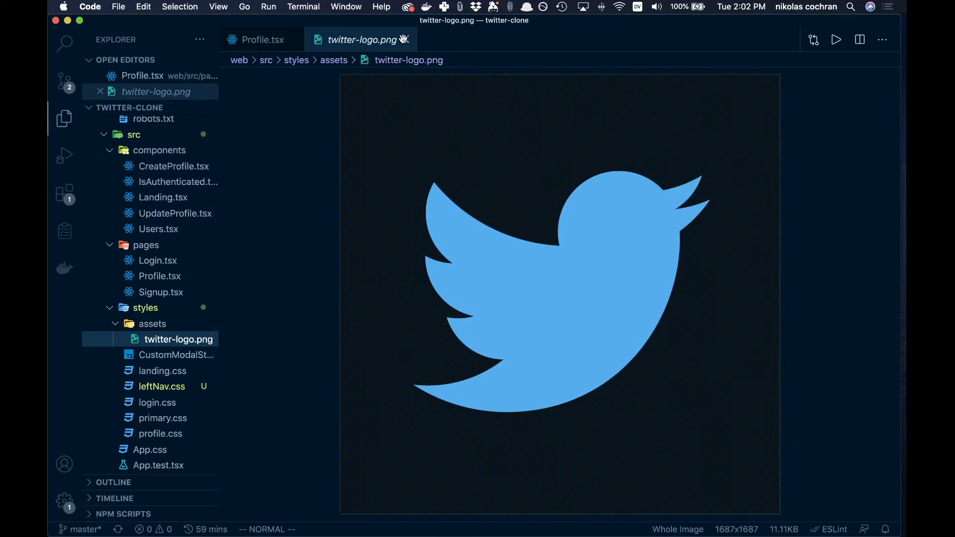
{"action": "left_click", "coordinate": [262, 40]}
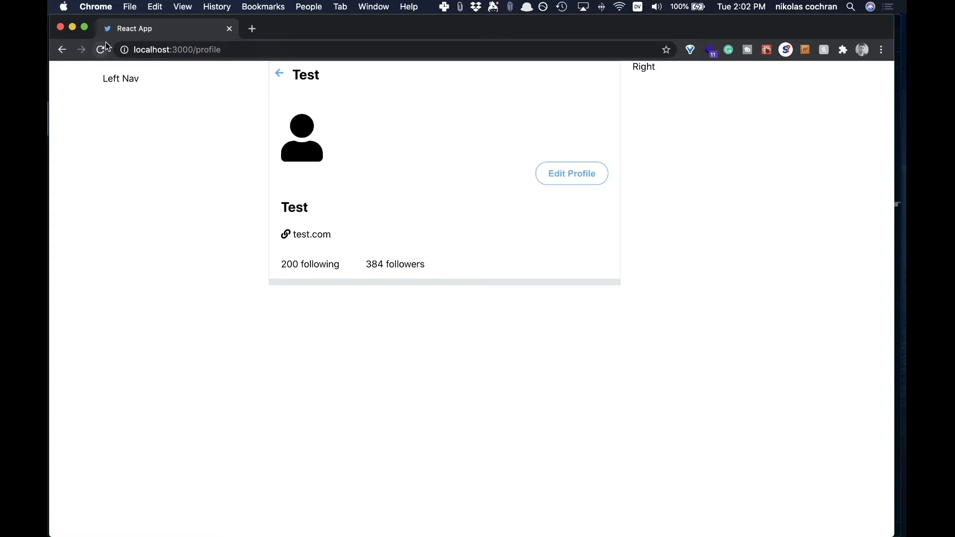
{"action": "mouse_move", "coordinate": [133, 28]}
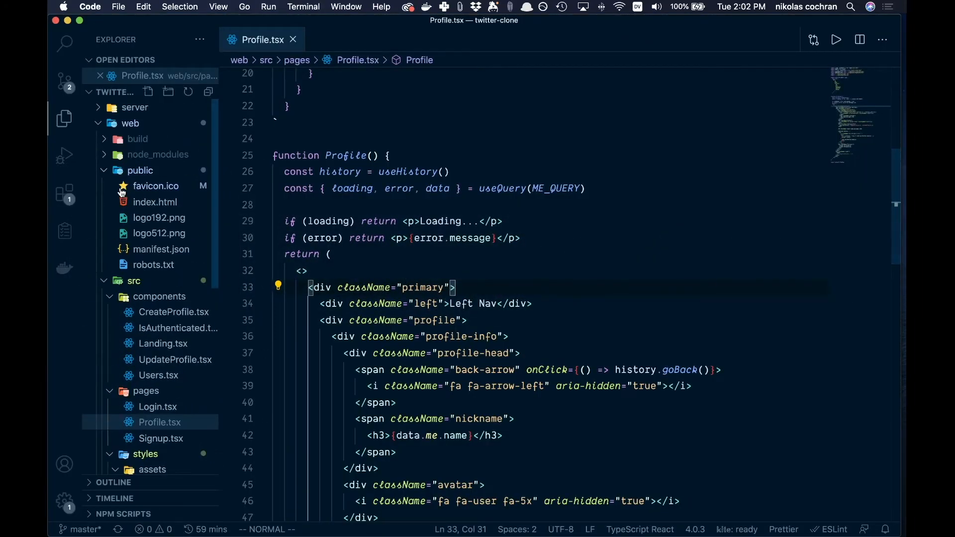
{"action": "left_click", "coordinate": [155, 186]}
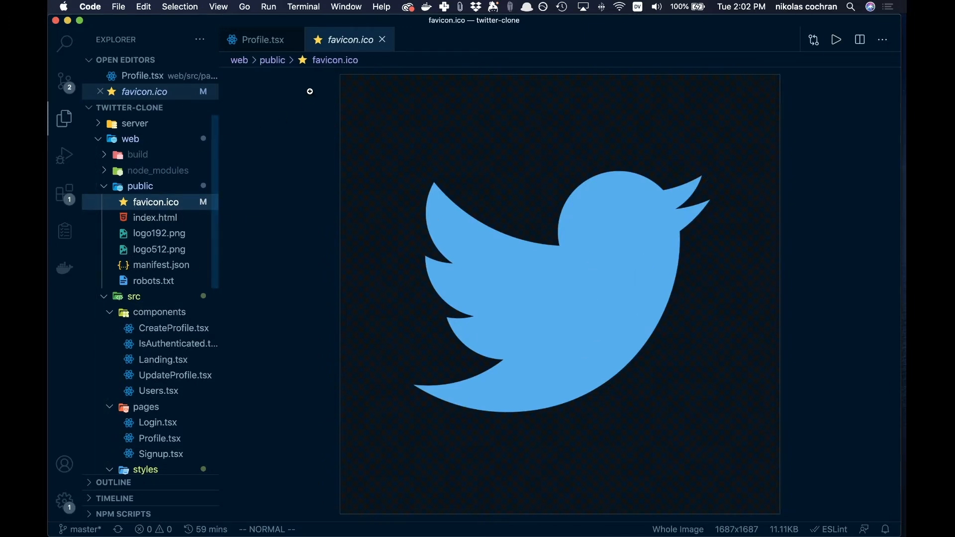
{"action": "left_click", "coordinate": [262, 40]}
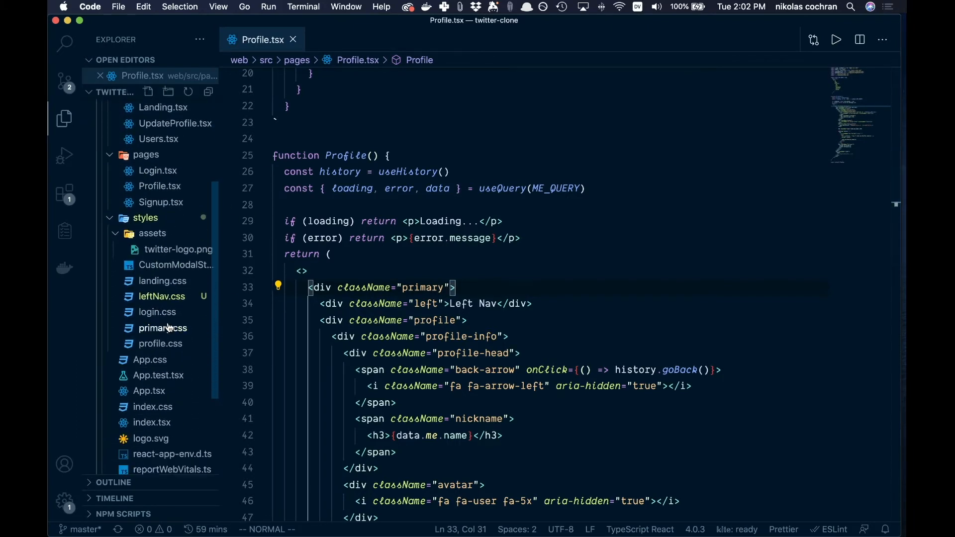
{"action": "scroll", "scroll_direction": "up", "scroll_amount": 3}
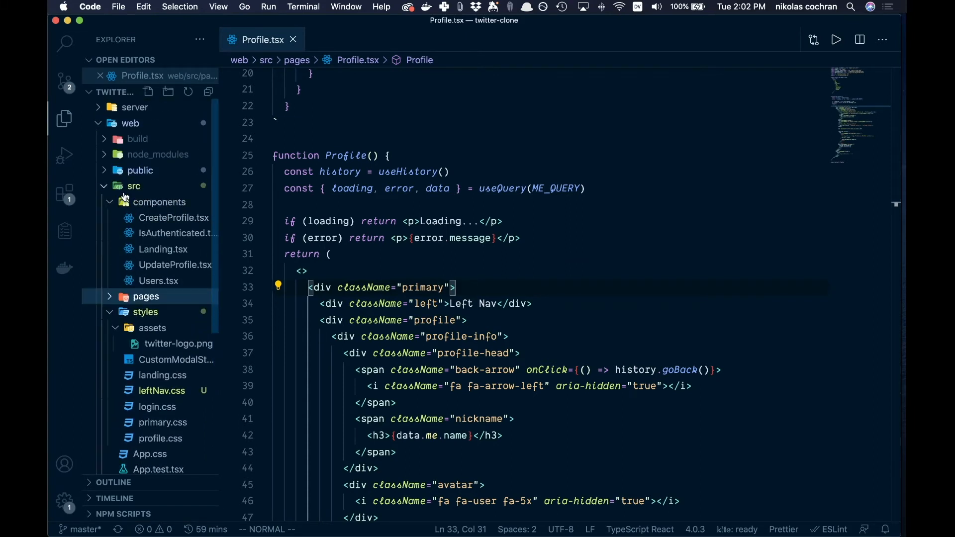
- Add a new file named LeftNav.tsx to the components folder
{"action": "right_click", "coordinate": [161, 202]}
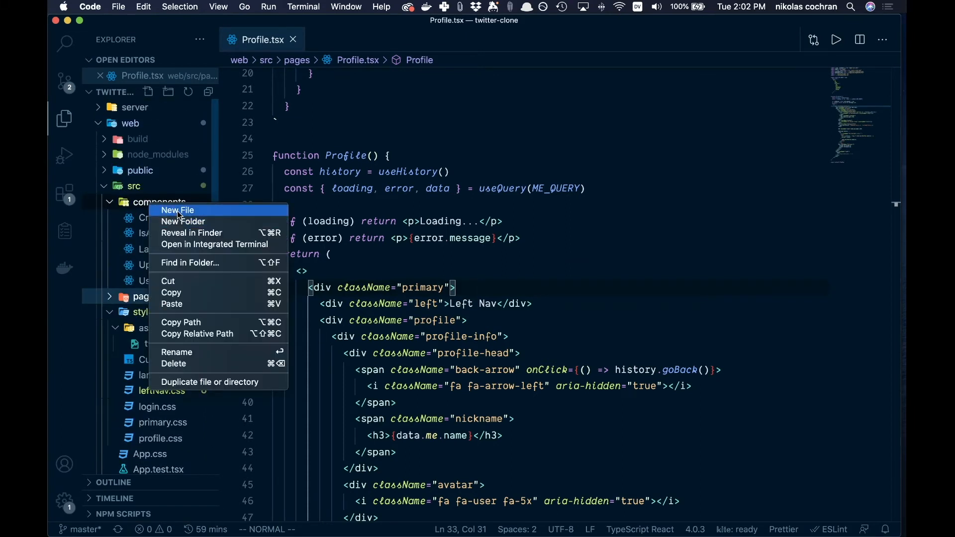
{"action": "left_click", "coordinate": [177, 210]}
{"action": "type", "text": "L"}
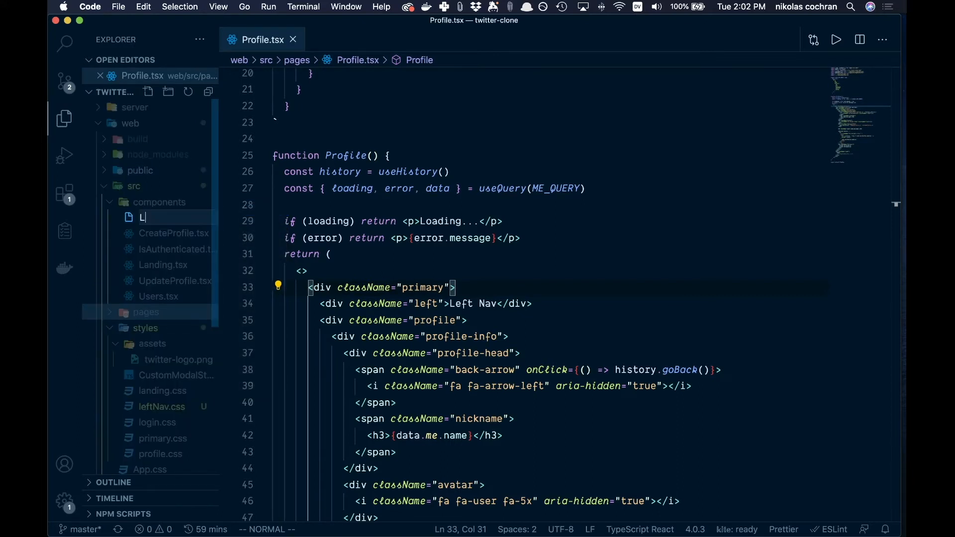
{"action": "type", "text": "eftNav.tsx"}
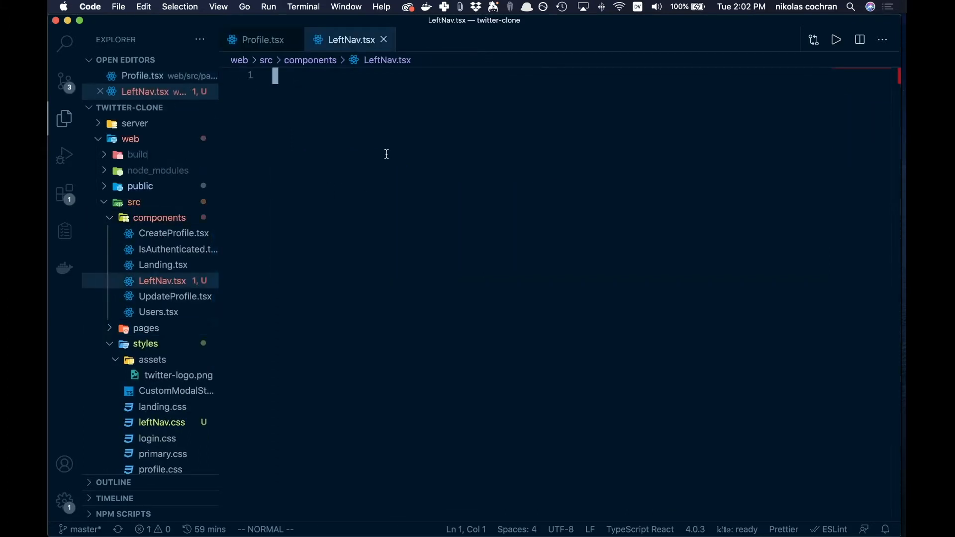
- Scaffold the LeftNav component with the rfc snippet and begin a Link to '/users'
{"action": "key", "text": "i"}
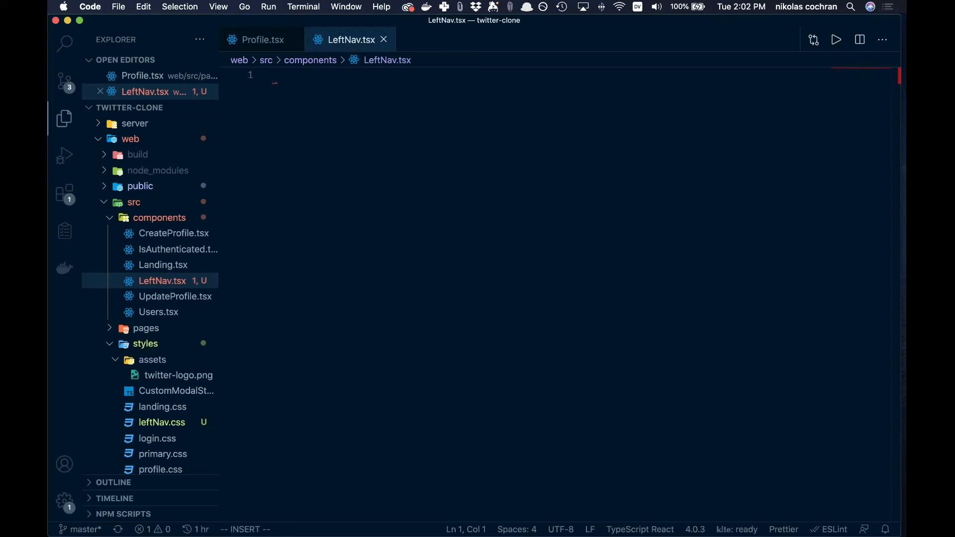
{"action": "type", "text": "rfc"}
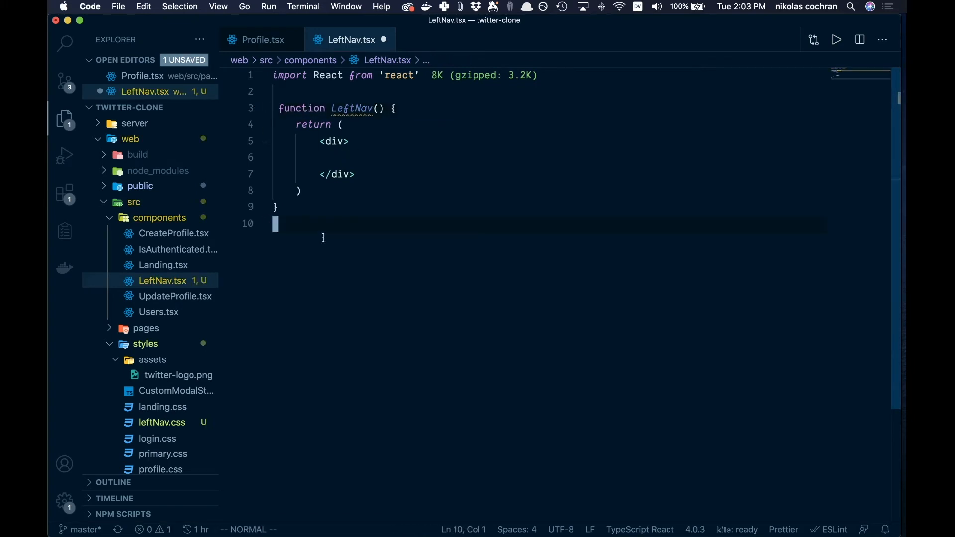
{"action": "type", "text": "export default"}
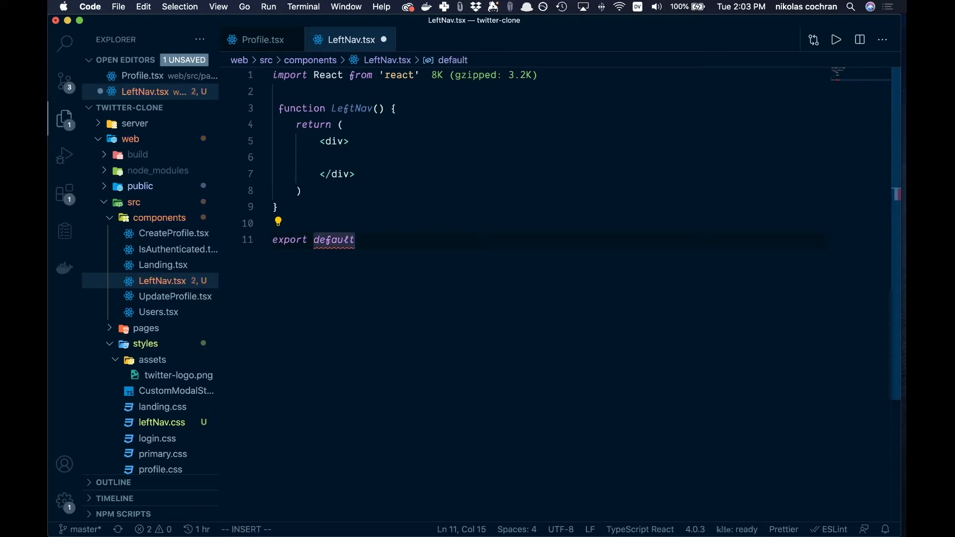
{"action": "type", "text": "Left"}
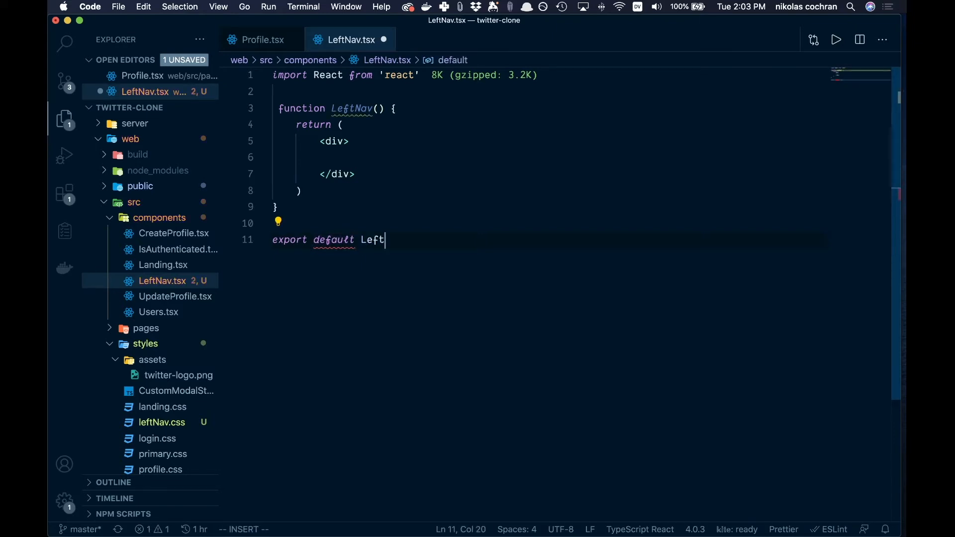
{"action": "type", "text": "Nav"}
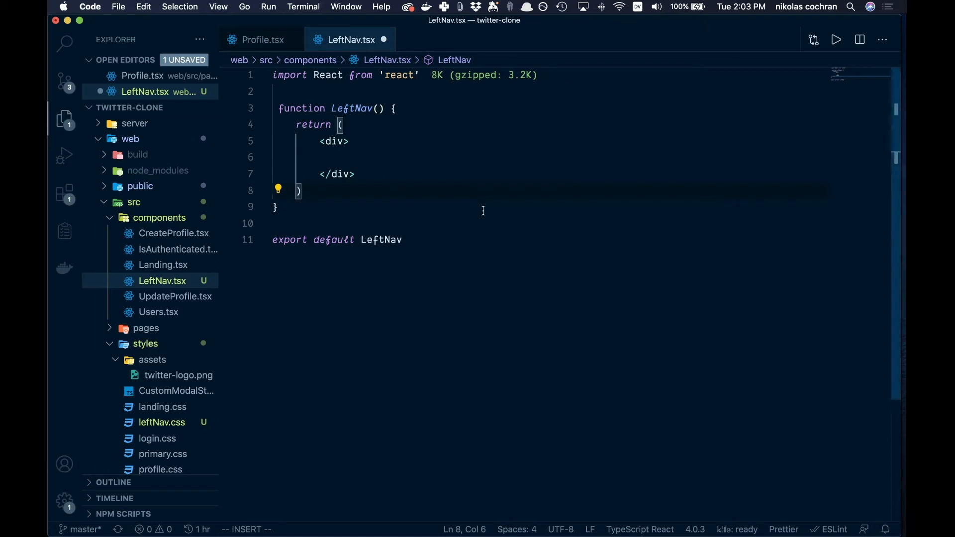
{"action": "mouse_move", "coordinate": [258, 221]}
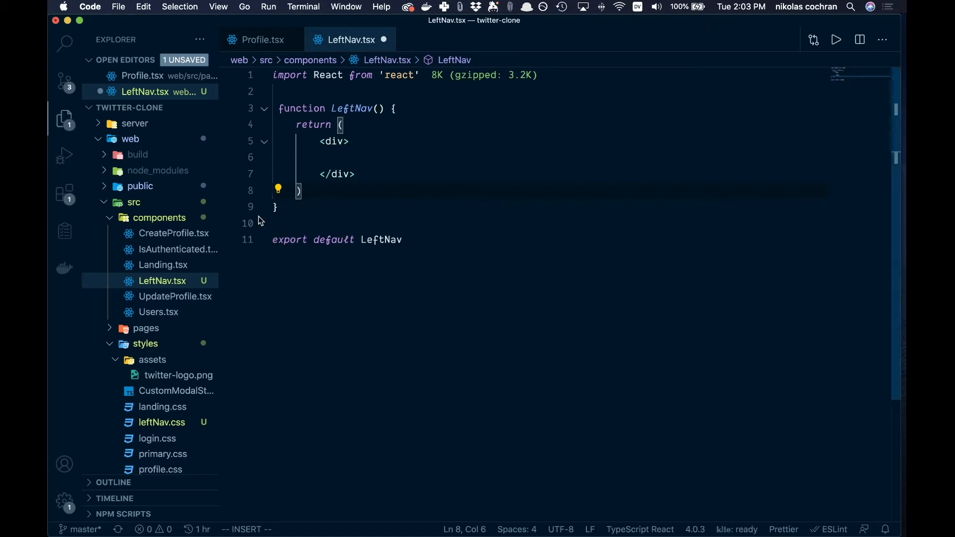
{"action": "mouse_move", "coordinate": [261, 151]}
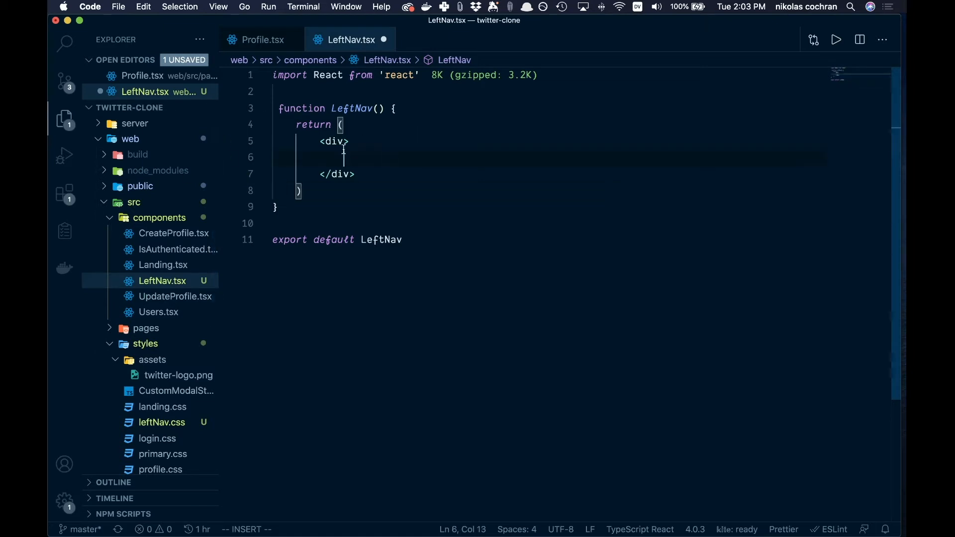
{"action": "type", "text": "<Link to='/users'>"}
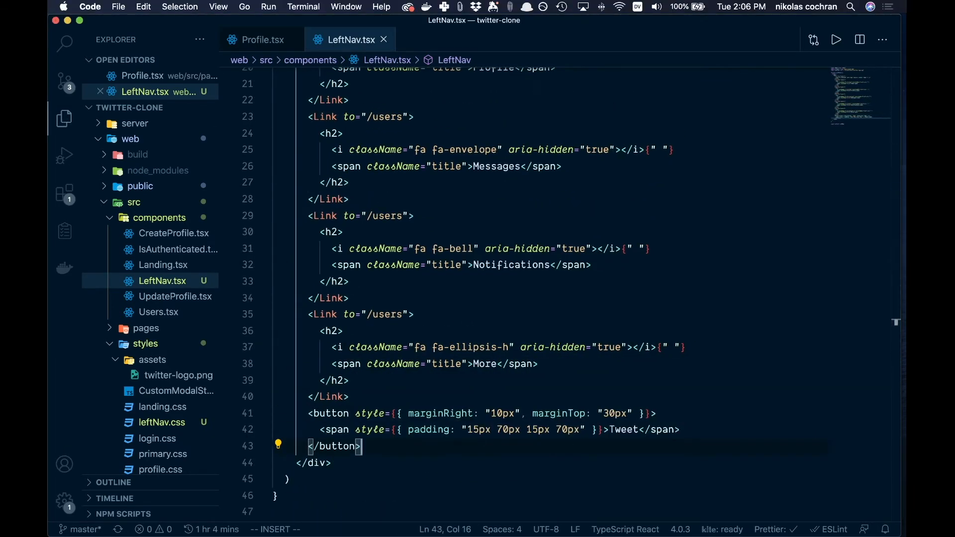
{"action": "scroll", "scroll_direction": "up", "scroll_amount": 3}
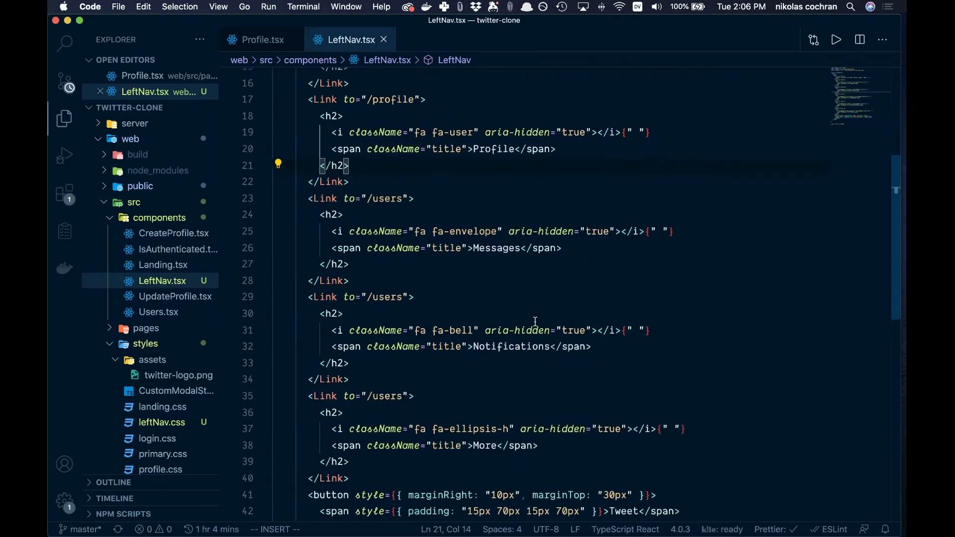
{"action": "scroll", "scroll_direction": "up", "scroll_amount": 3}
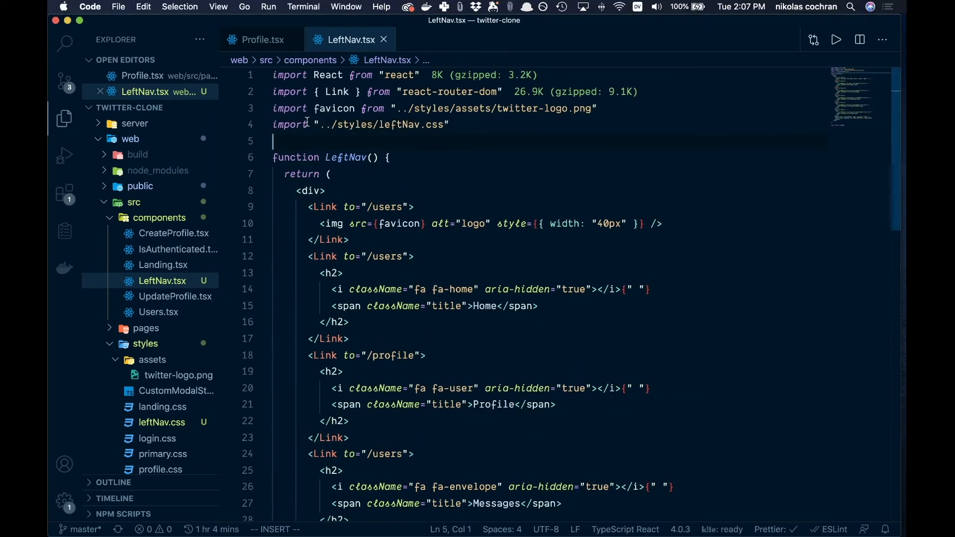
{"action": "mouse_move", "coordinate": [655, 166]}
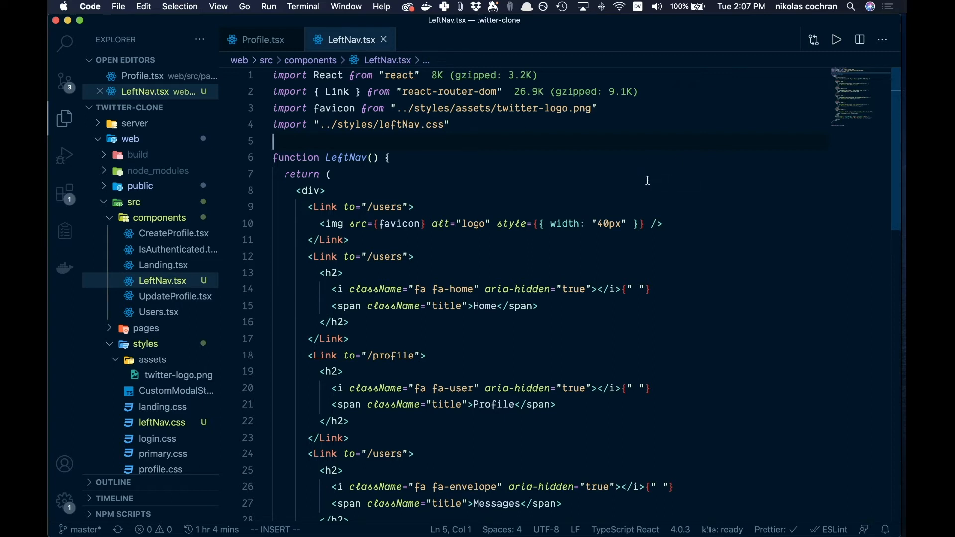
{"action": "mouse_move", "coordinate": [325, 230]}
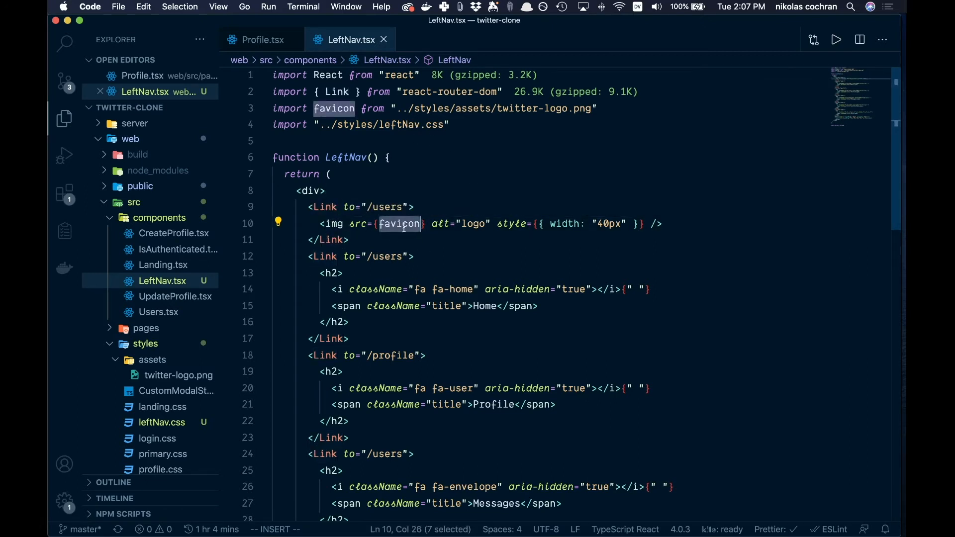
{"action": "mouse_move", "coordinate": [399, 223]}
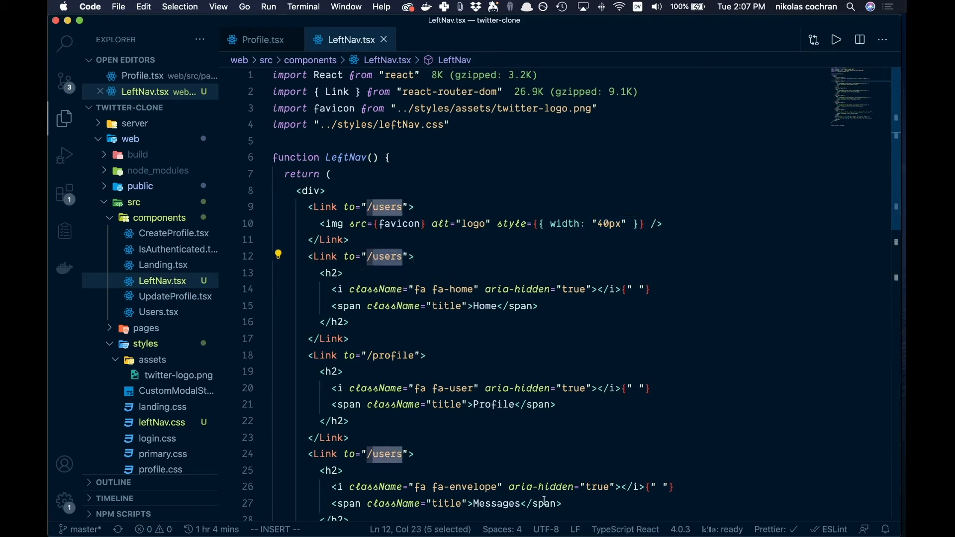
{"action": "mouse_move", "coordinate": [516, 389]}
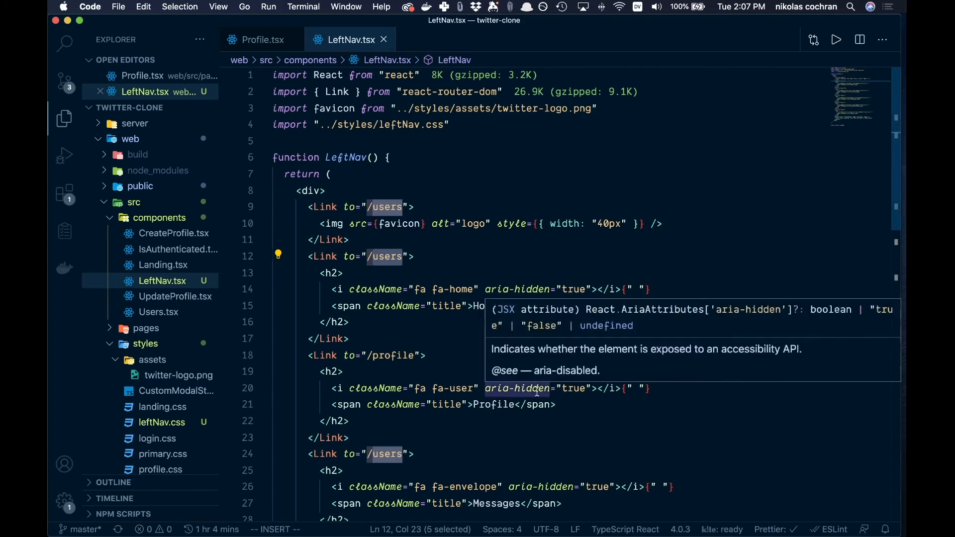
{"action": "scroll", "scroll_direction": "down", "scroll_amount": 3}
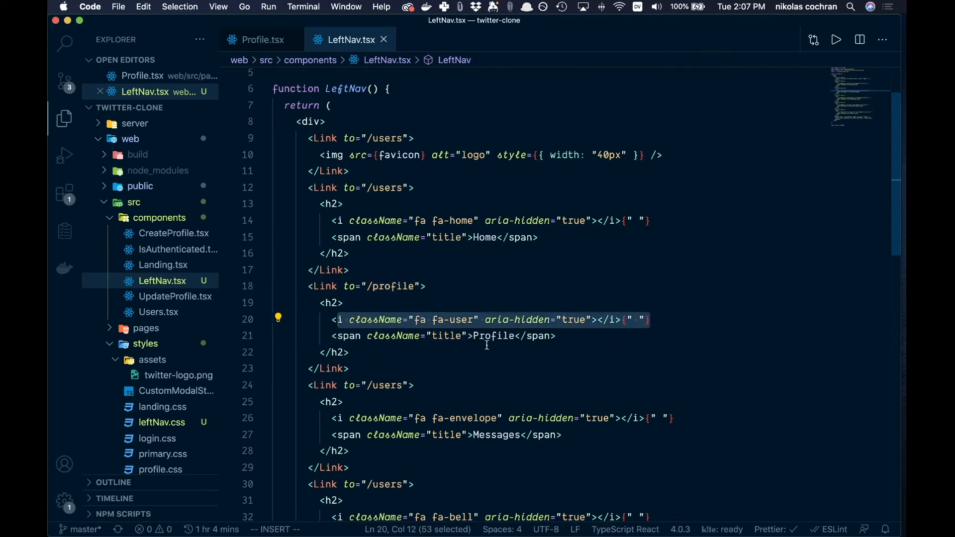
{"action": "mouse_move", "coordinate": [517, 340]}
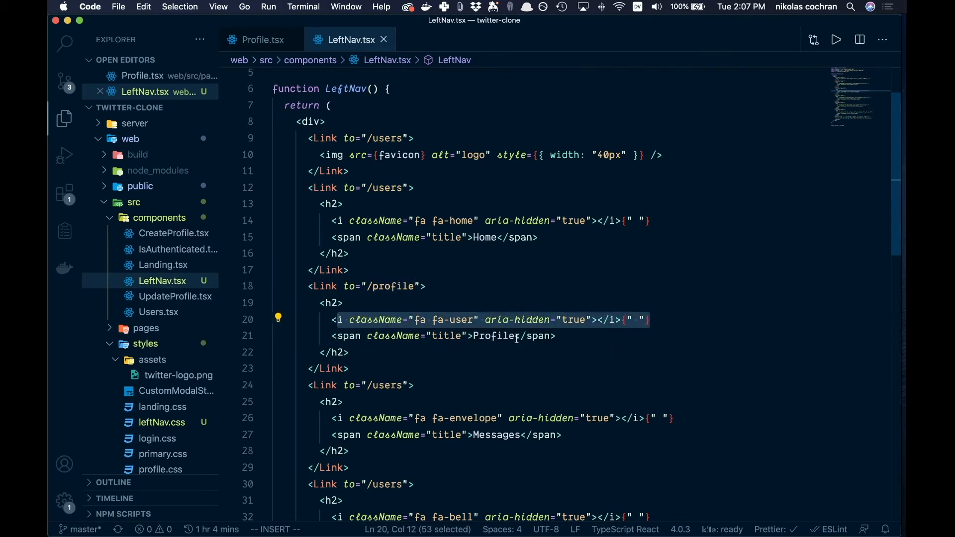
{"action": "mouse_move", "coordinate": [518, 375]}
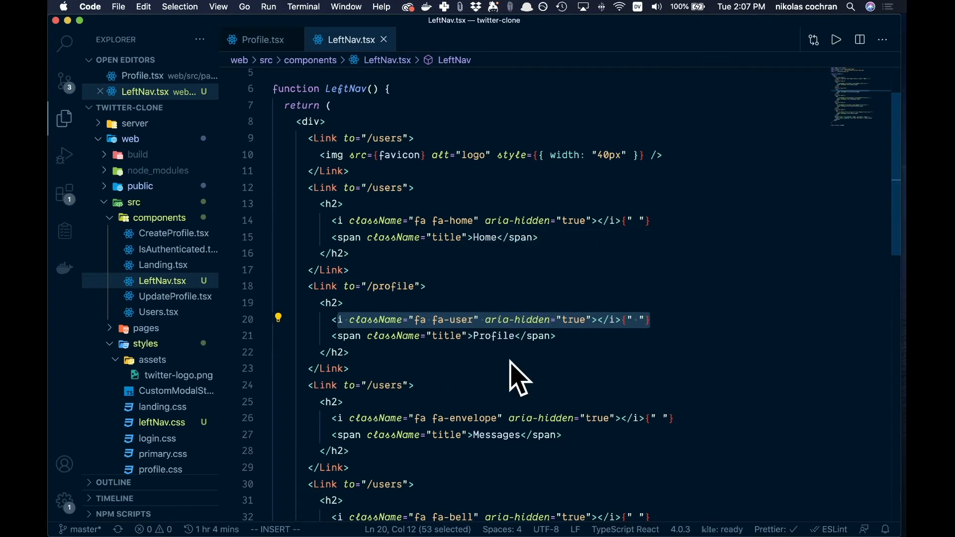
{"action": "mouse_move", "coordinate": [157, 427]}
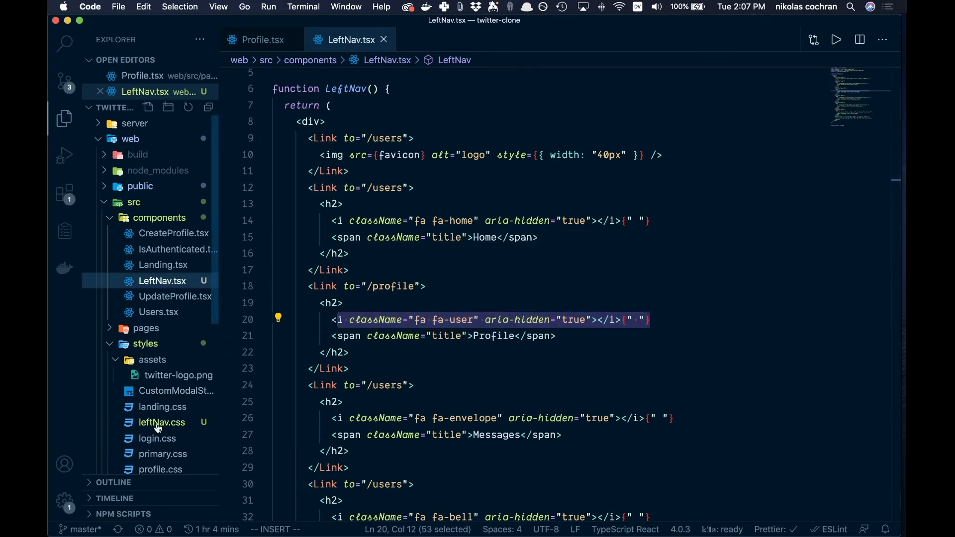
{"action": "left_click", "coordinate": [161, 423]}
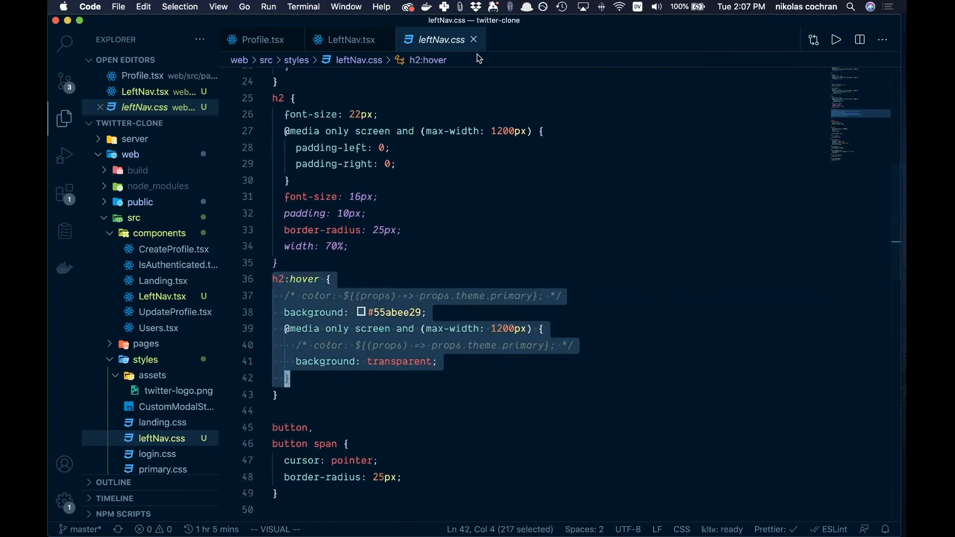
{"action": "left_click", "coordinate": [348, 39]}
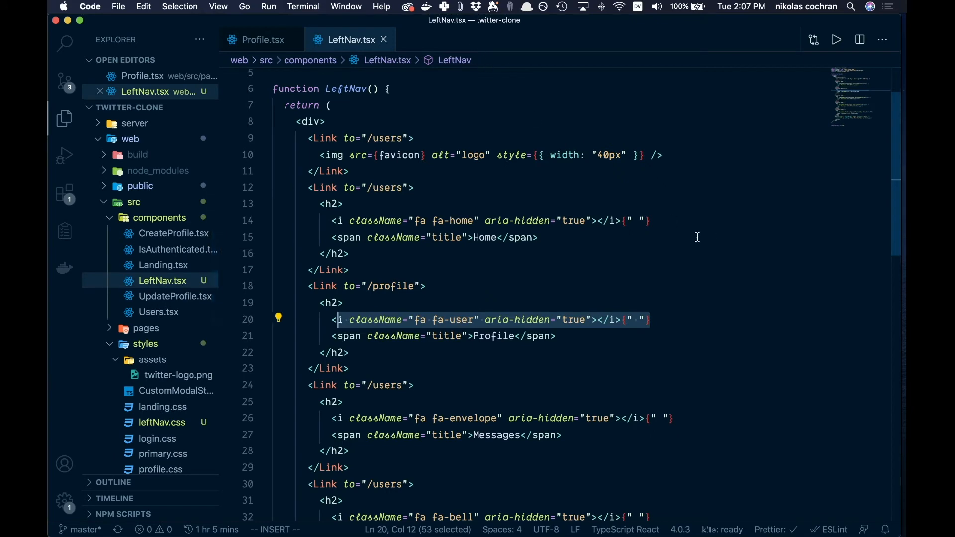
{"action": "scroll", "scroll_direction": "down", "scroll_amount": 3}
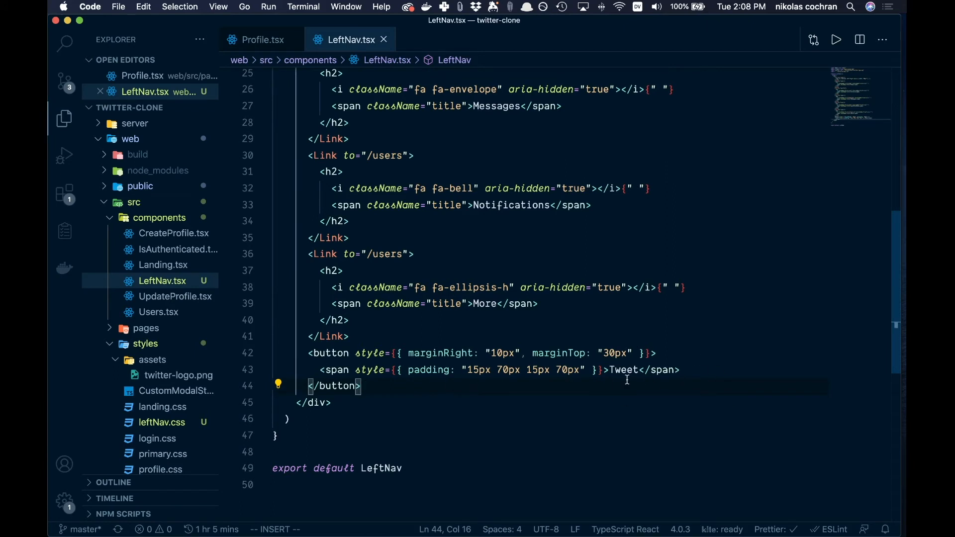
{"action": "double_click", "coordinate": [624, 370]}
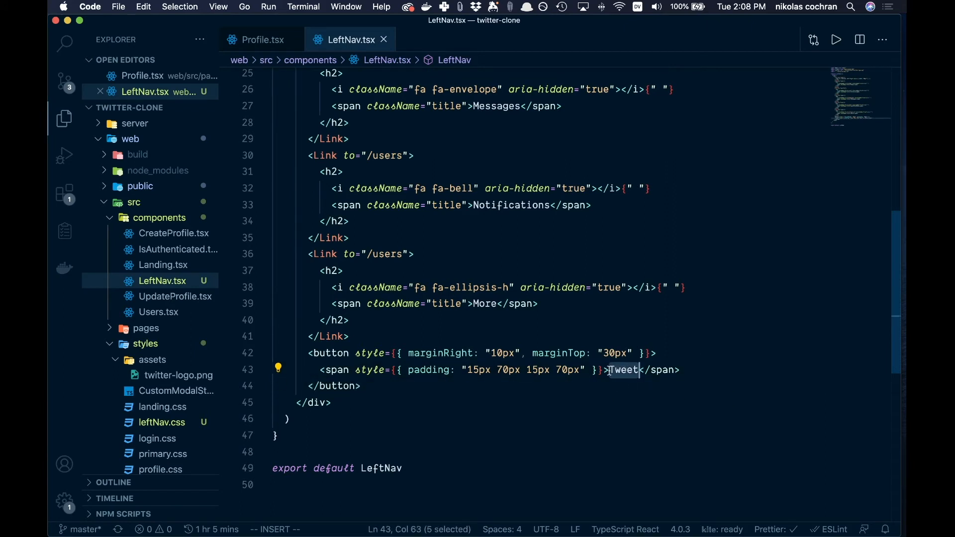
{"action": "mouse_move", "coordinate": [689, 396]}
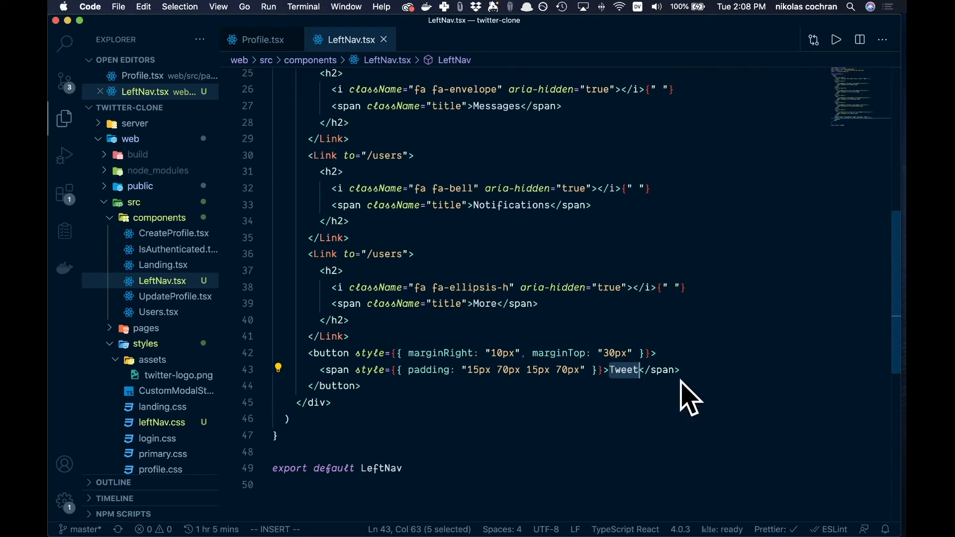
{"action": "mouse_move", "coordinate": [614, 407]}
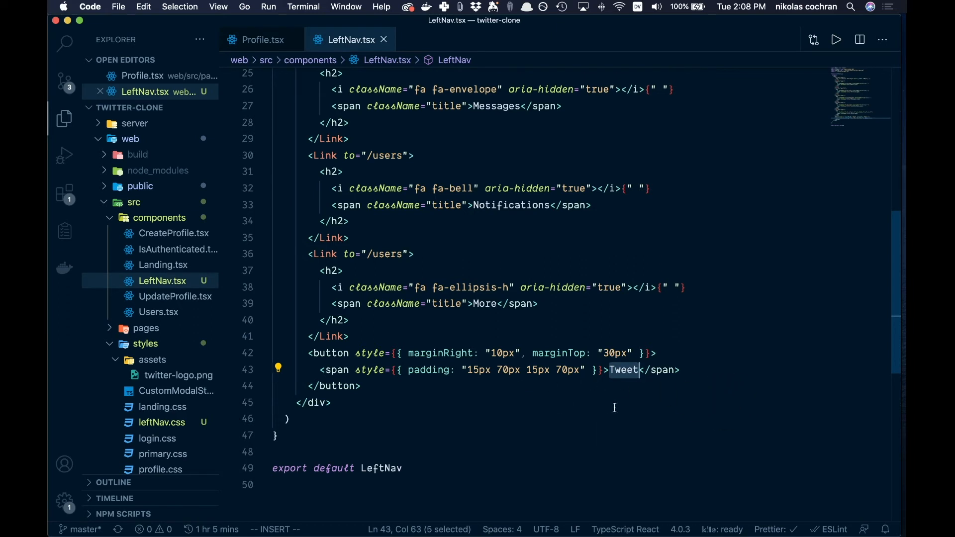
{"action": "mouse_move", "coordinate": [516, 380]}
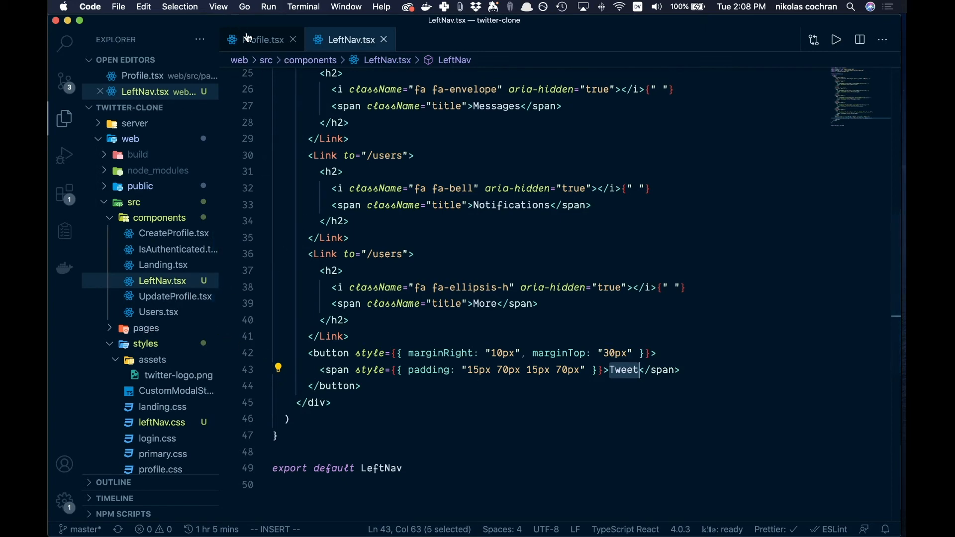
- In Profile.tsx, replace the 'Left Nav' placeholder in the left div with <LeftNav />
{"action": "left_click", "coordinate": [262, 39]}
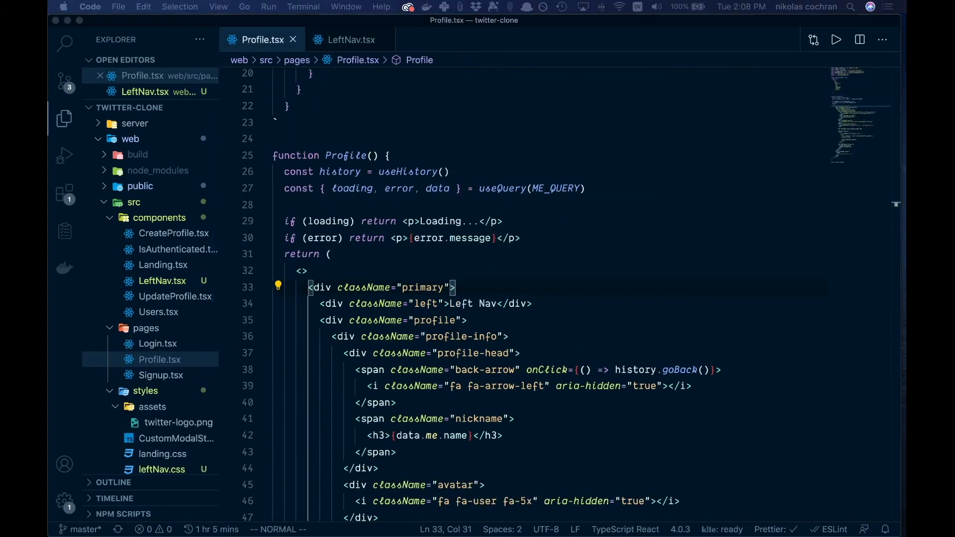
{"action": "mouse_move", "coordinate": [408, 332]}
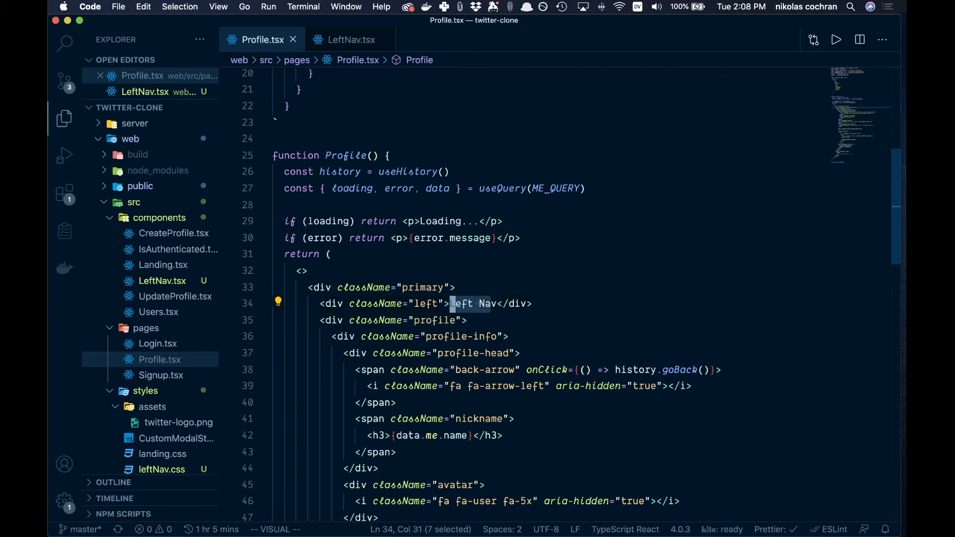
{"action": "type", "text": "v"}
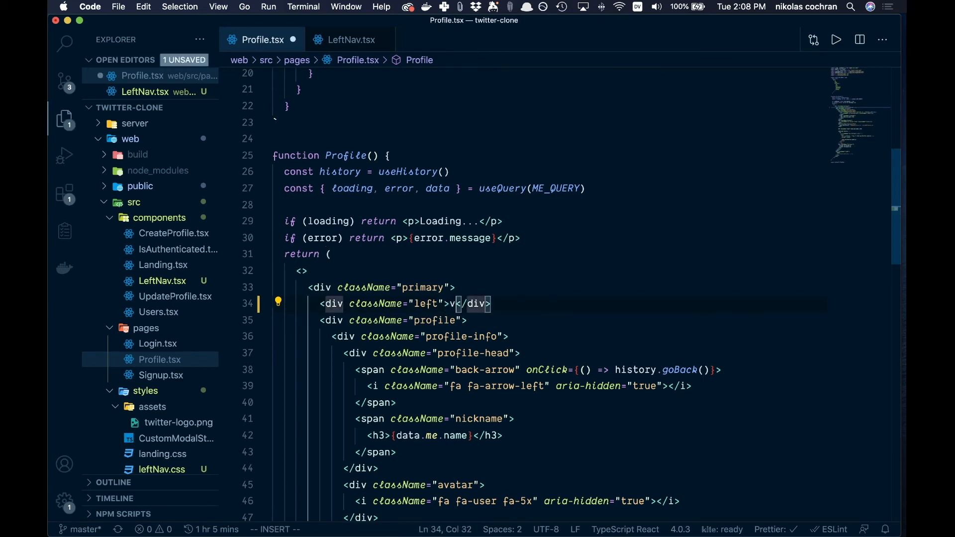
{"action": "key", "text": "Backspace"}
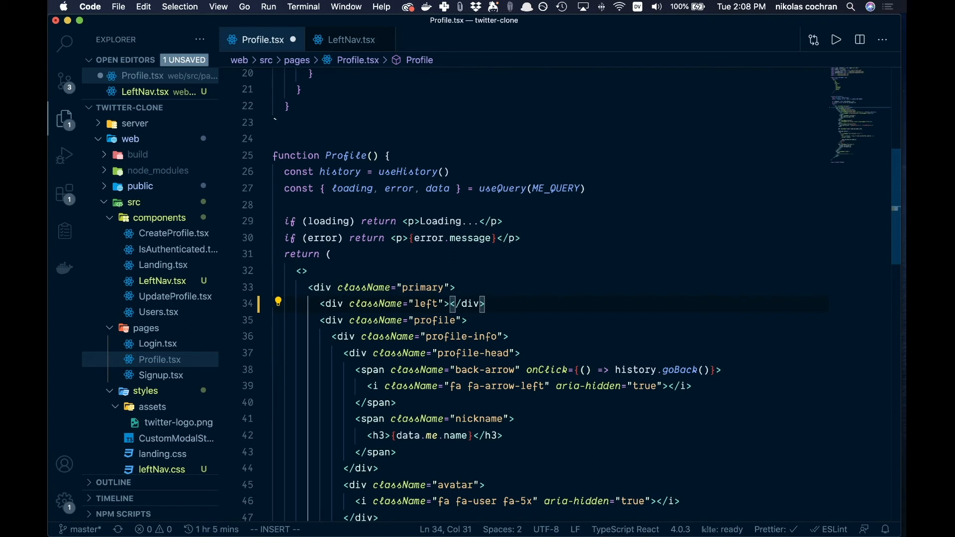
{"action": "type", "text": "LeftNav"}
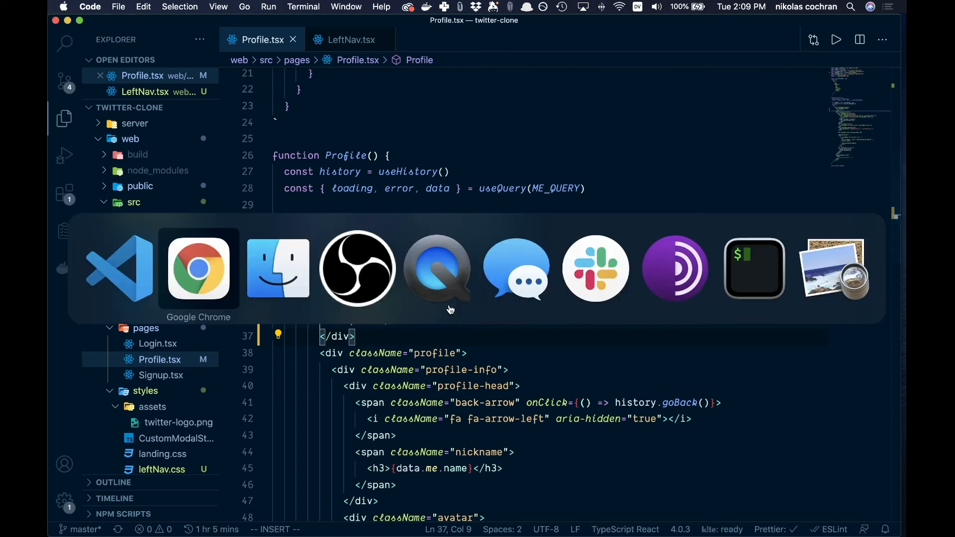
- Switch to Chrome and reload localhost:3000/profile to view the new left nav
{"action": "left_click", "coordinate": [197, 268]}
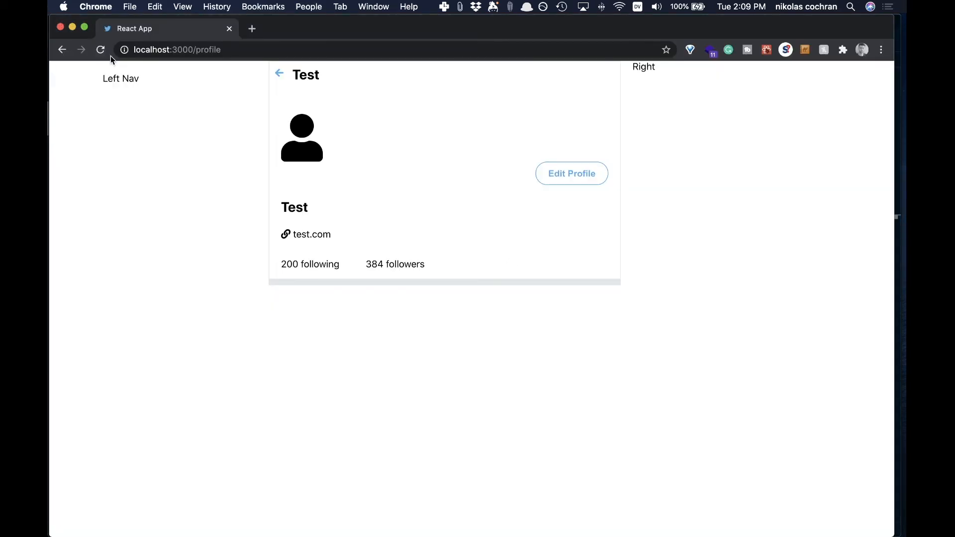
{"action": "left_click", "coordinate": [101, 50]}
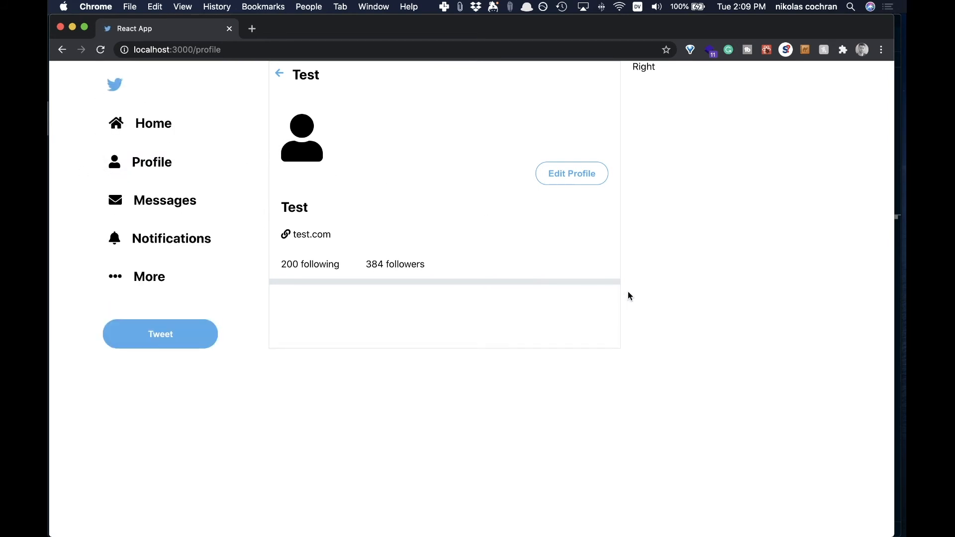
{"action": "mouse_move", "coordinate": [187, 141]}
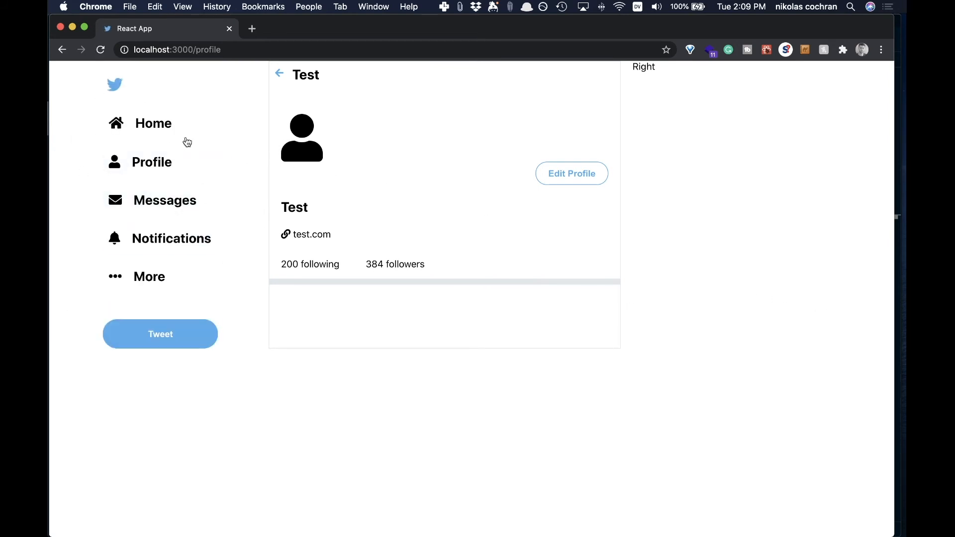
{"action": "mouse_move", "coordinate": [164, 297]}
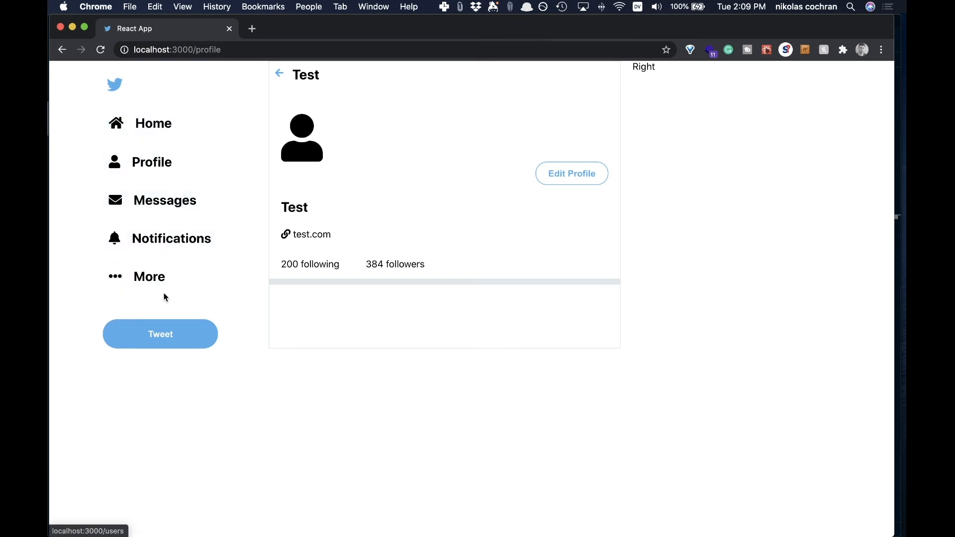
{"action": "mouse_move", "coordinate": [138, 257]}
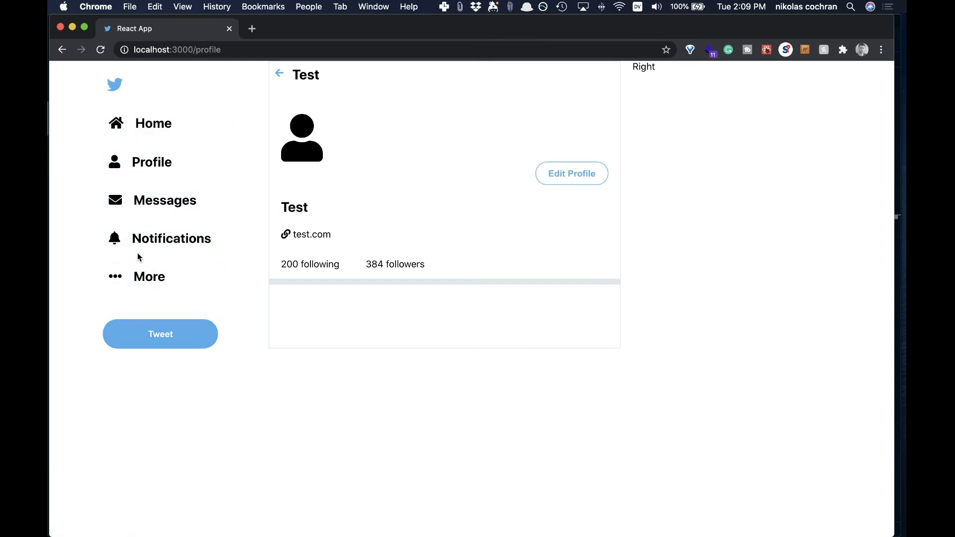
{"action": "mouse_move", "coordinate": [178, 358]}
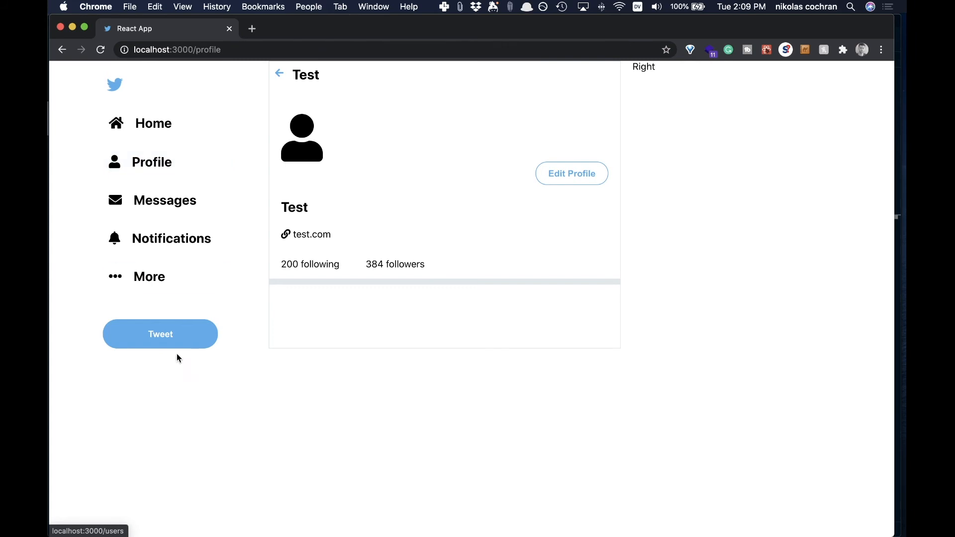
{"action": "mouse_move", "coordinate": [160, 327]}
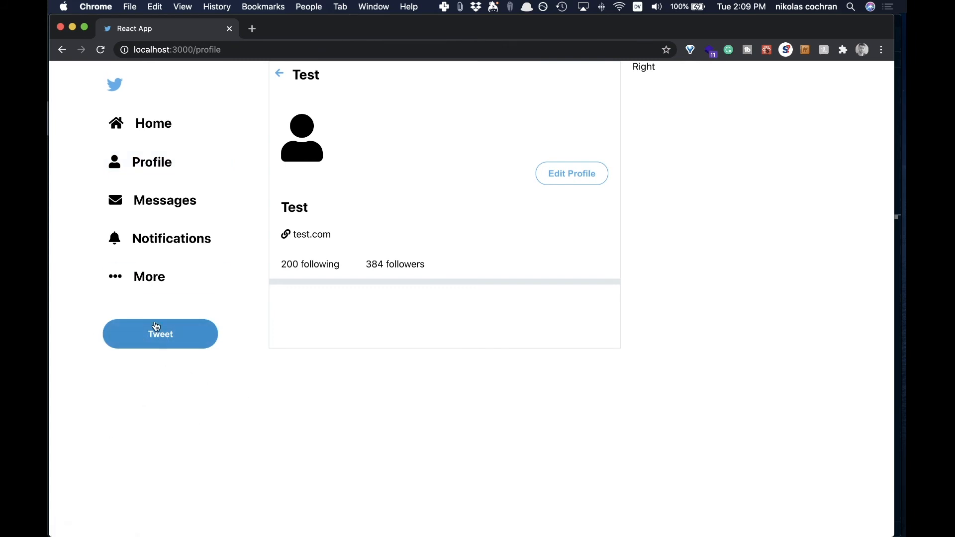
{"action": "mouse_move", "coordinate": [194, 319]}
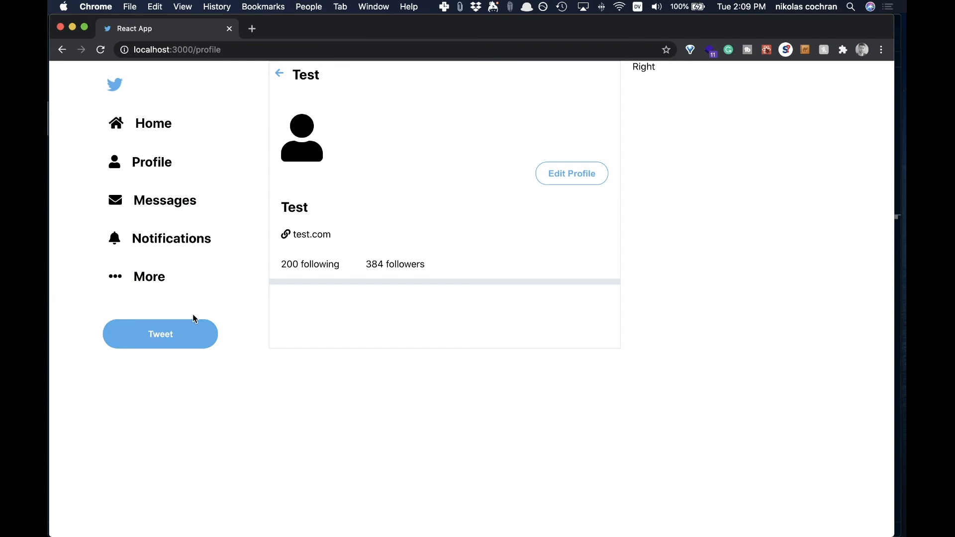
{"action": "mouse_move", "coordinate": [619, 443]}
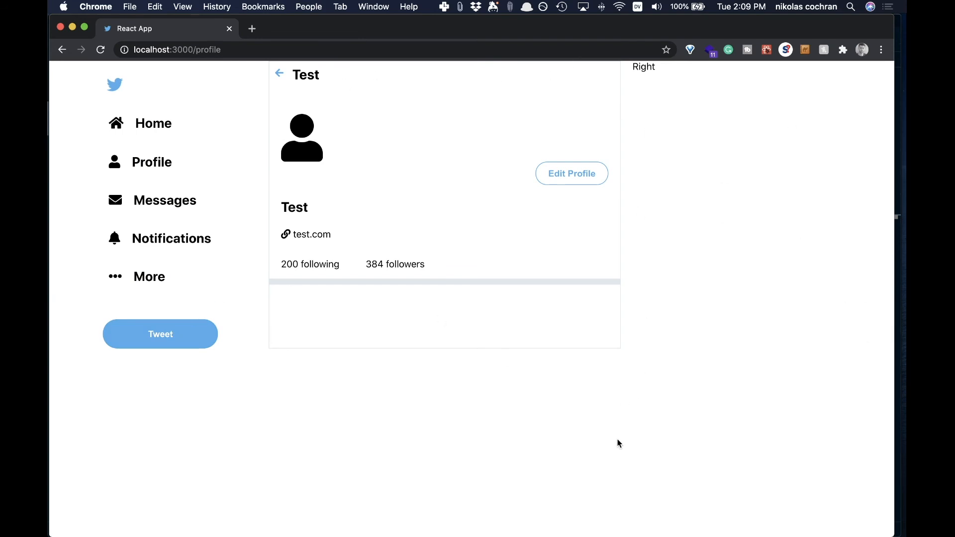
{"action": "mouse_move", "coordinate": [173, 262]}
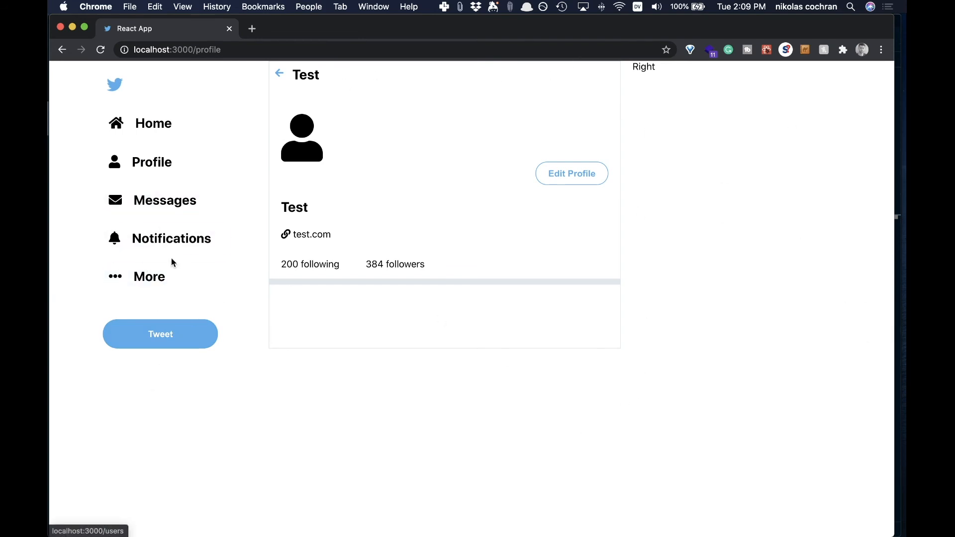
{"action": "mouse_move", "coordinate": [170, 255]}
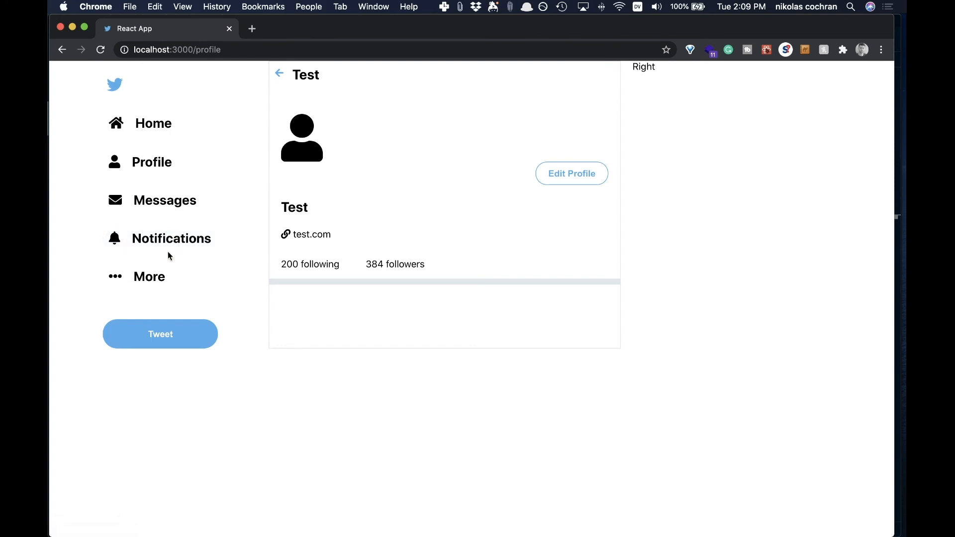
{"action": "mouse_move", "coordinate": [172, 238]}
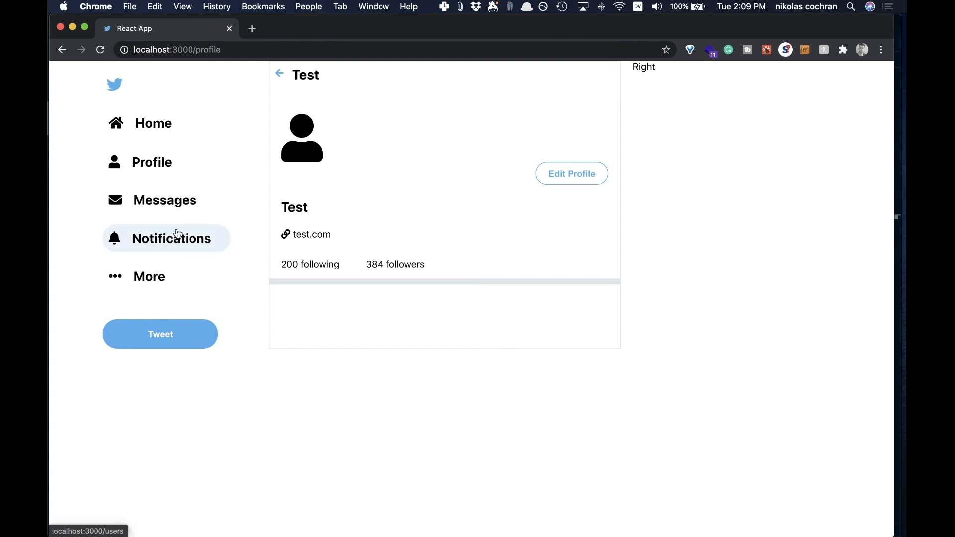
{"action": "mouse_move", "coordinate": [148, 277]}
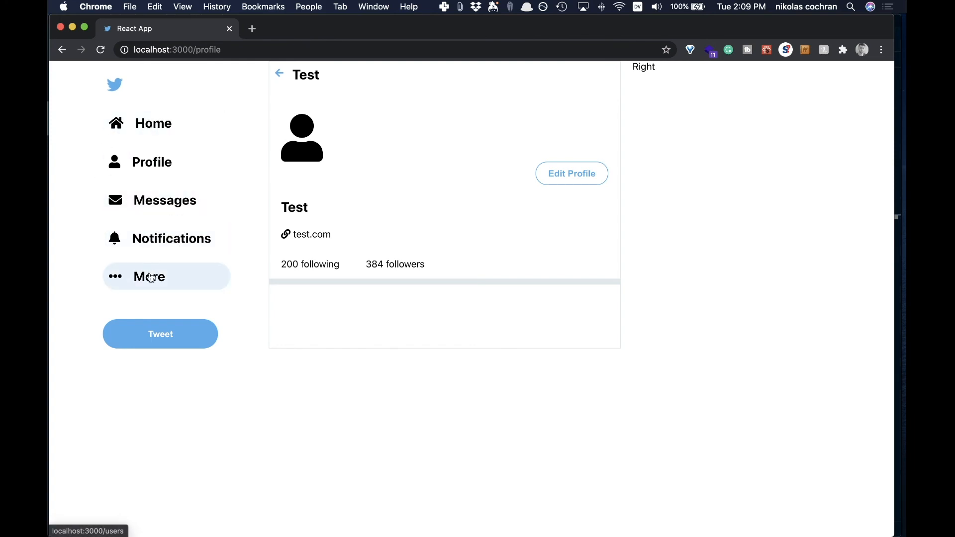
{"action": "mouse_move", "coordinate": [366, 322]}
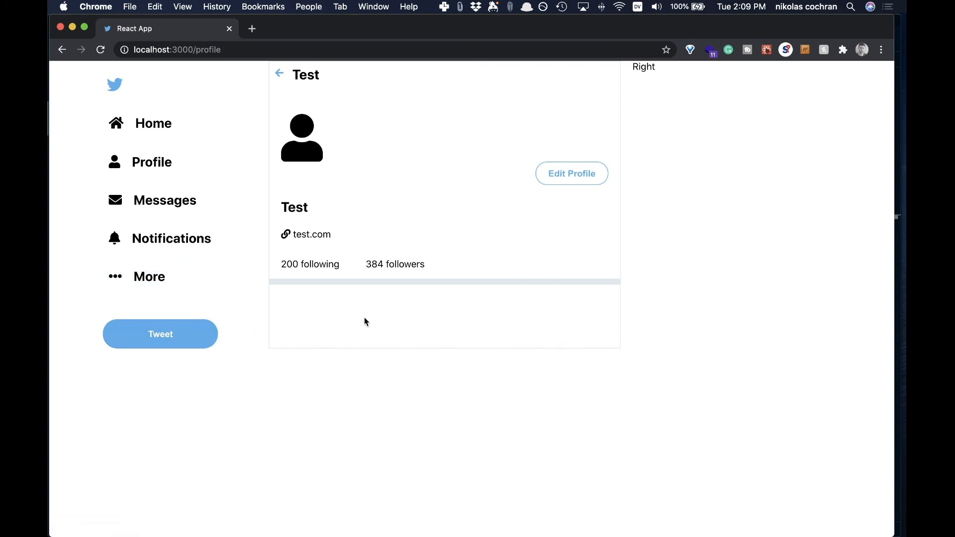
{"action": "mouse_move", "coordinate": [709, 255]}
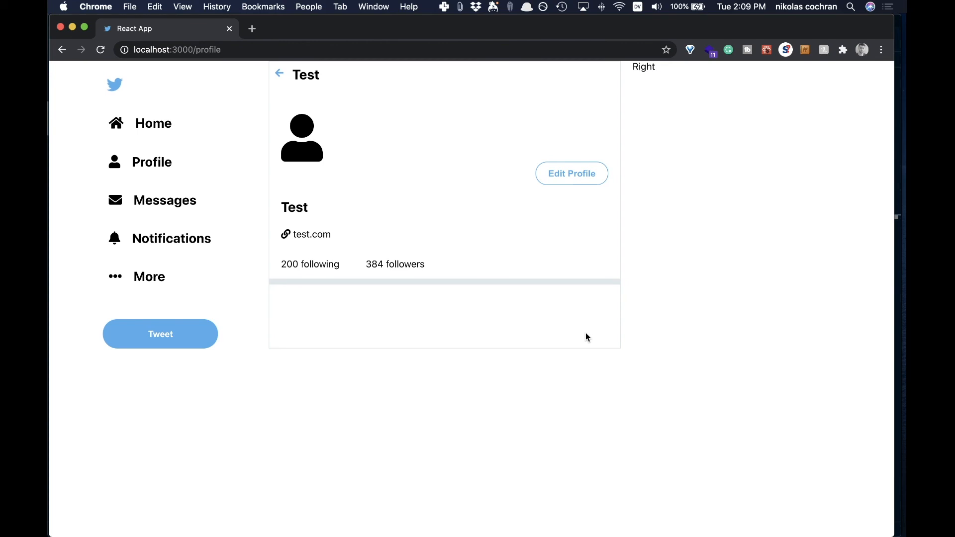
{"action": "mouse_move", "coordinate": [513, 375]}
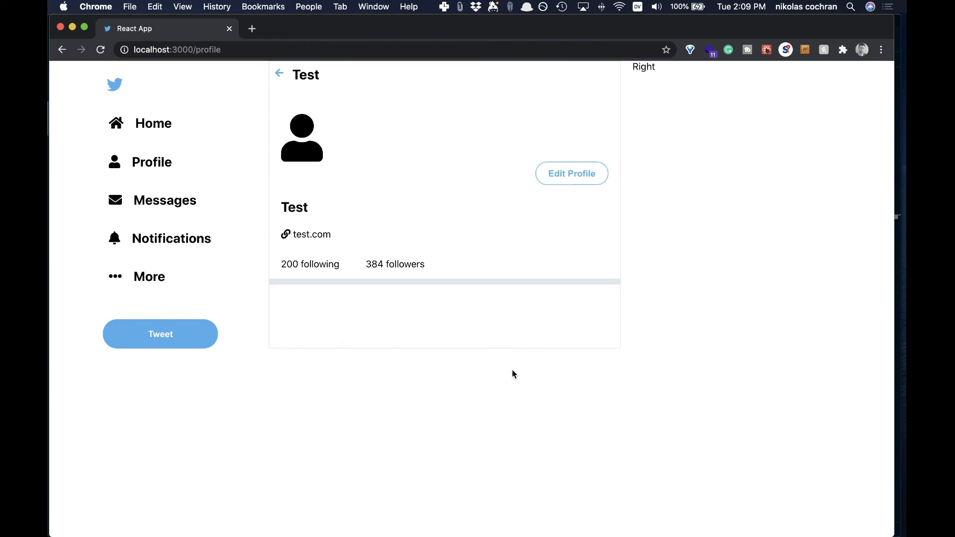
{"action": "mouse_move", "coordinate": [452, 409]}
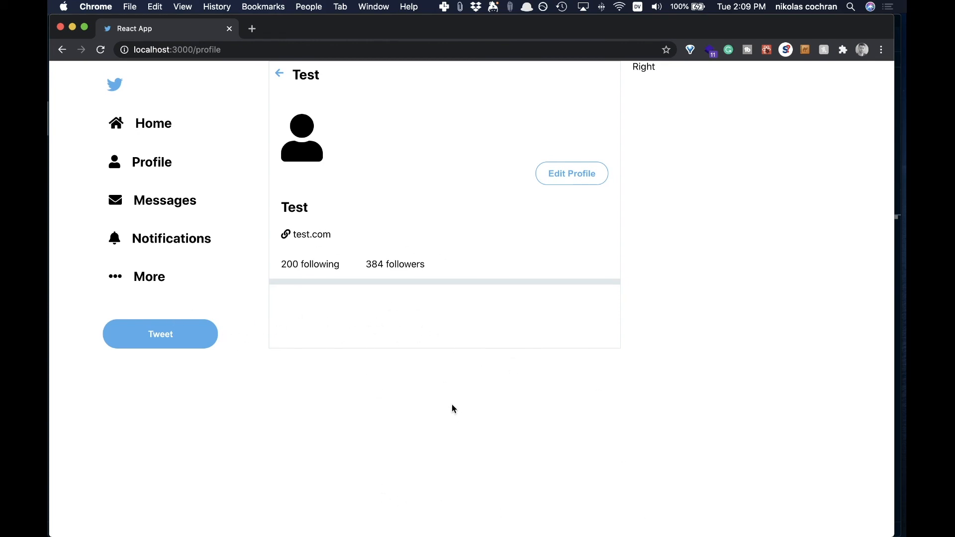
{"action": "mouse_move", "coordinate": [567, 524]}
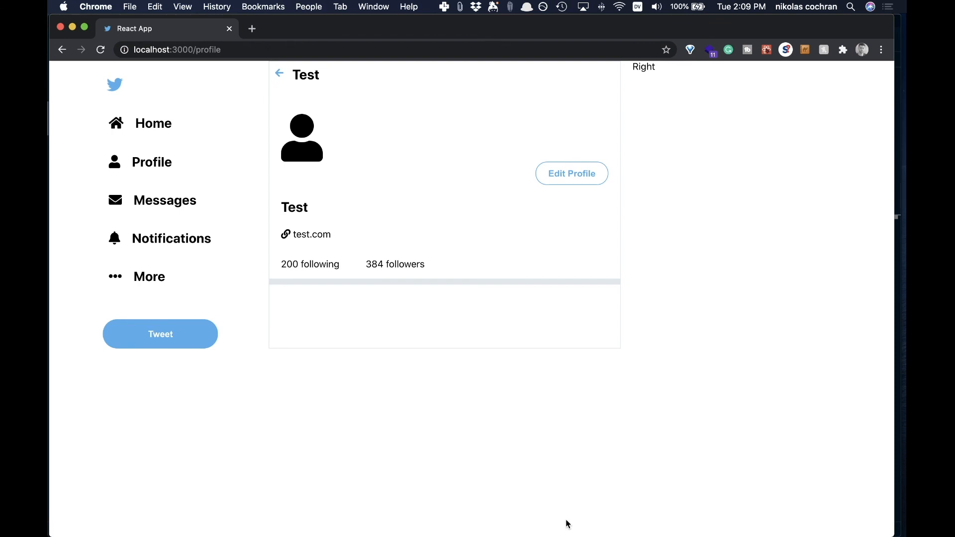
{"action": "mouse_move", "coordinate": [835, 64]}
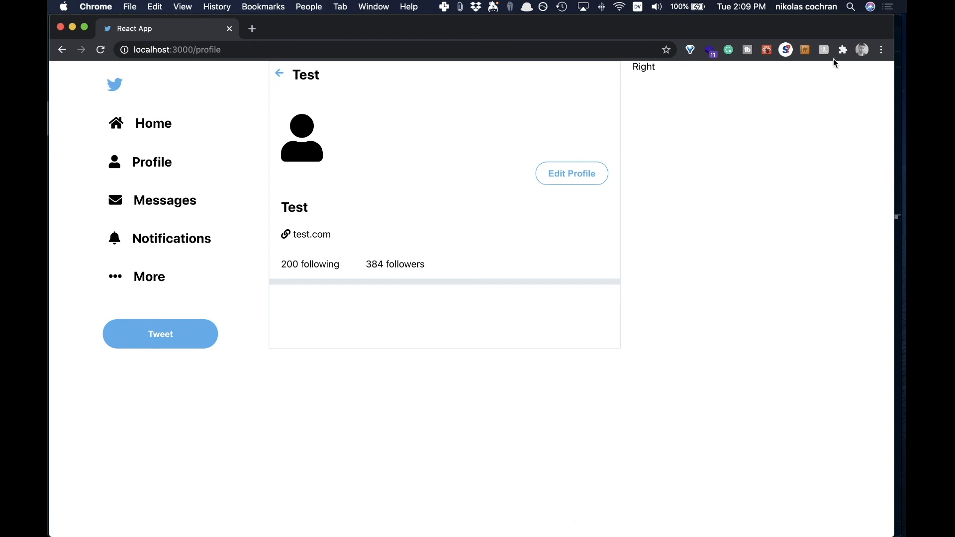
{"action": "mouse_move", "coordinate": [739, 258]}
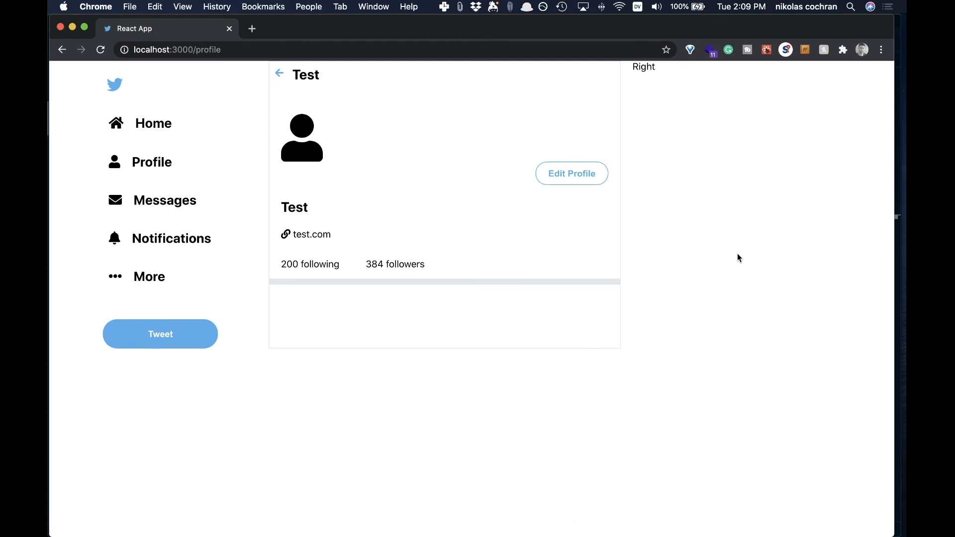
{"action": "mouse_move", "coordinate": [754, 279]}
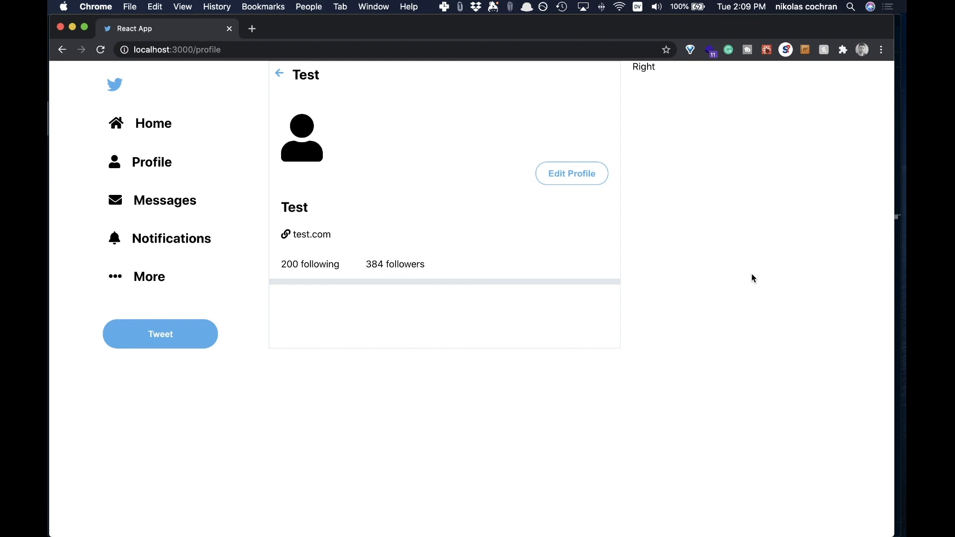
{"action": "mouse_move", "coordinate": [290, 233]}
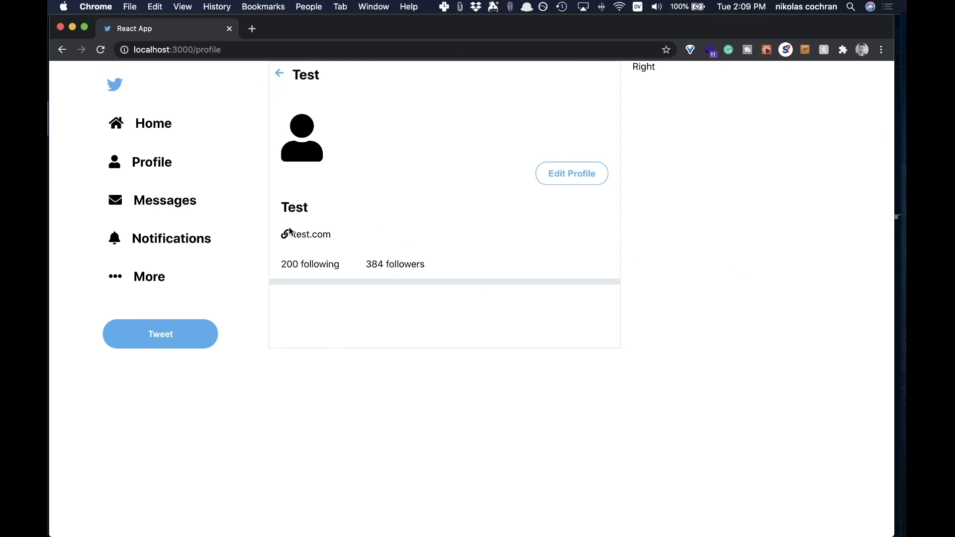
{"action": "mouse_move", "coordinate": [370, 105]}
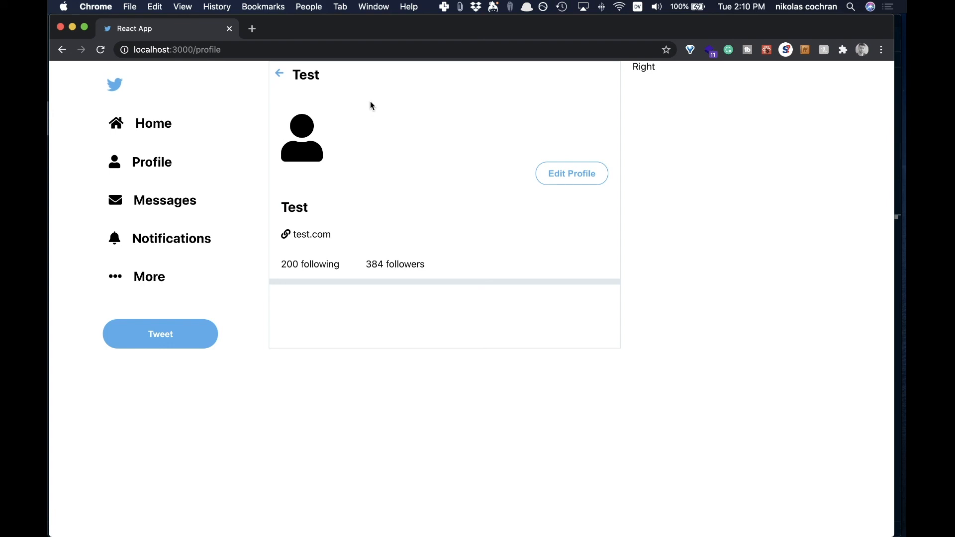
{"action": "mouse_move", "coordinate": [308, 144]}
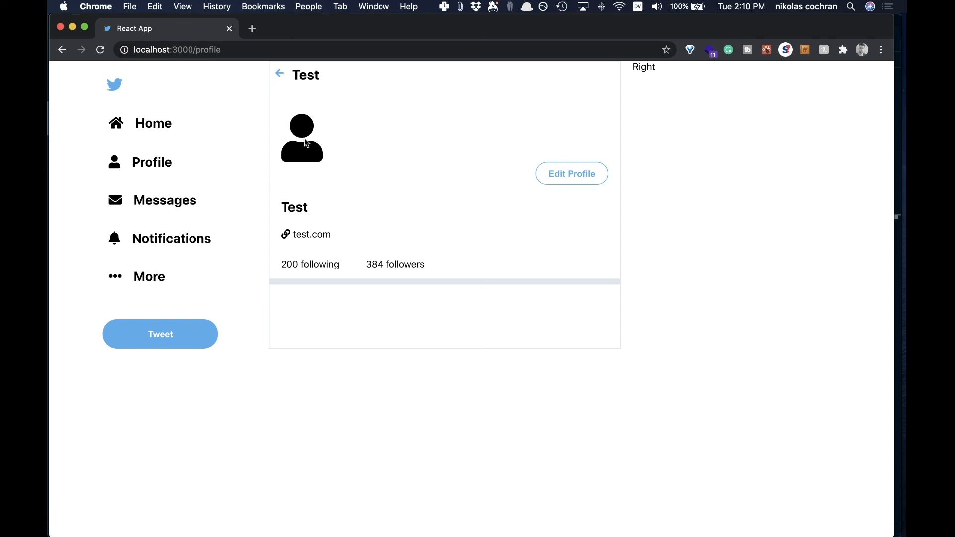
{"action": "mouse_move", "coordinate": [317, 115]}
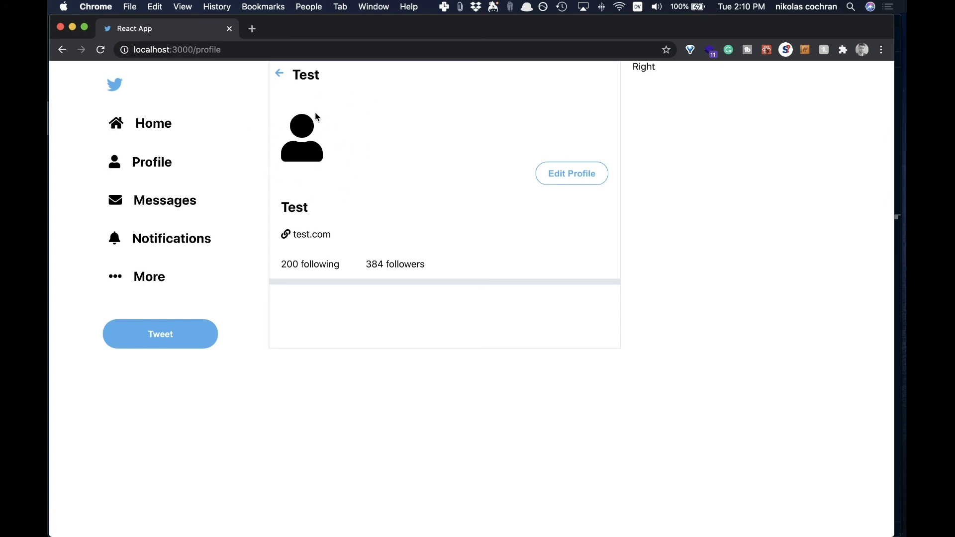
{"action": "mouse_move", "coordinate": [316, 159]}
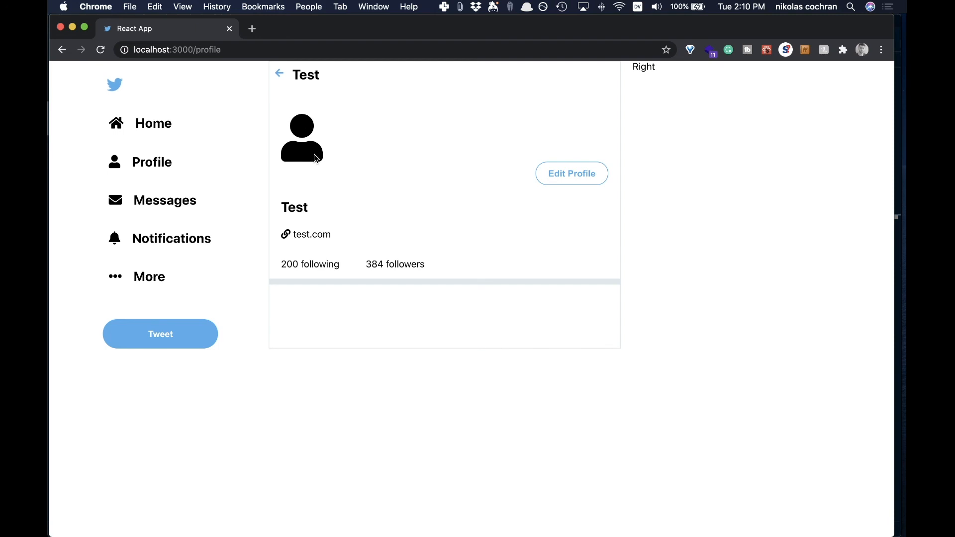
{"action": "mouse_move", "coordinate": [318, 158]}
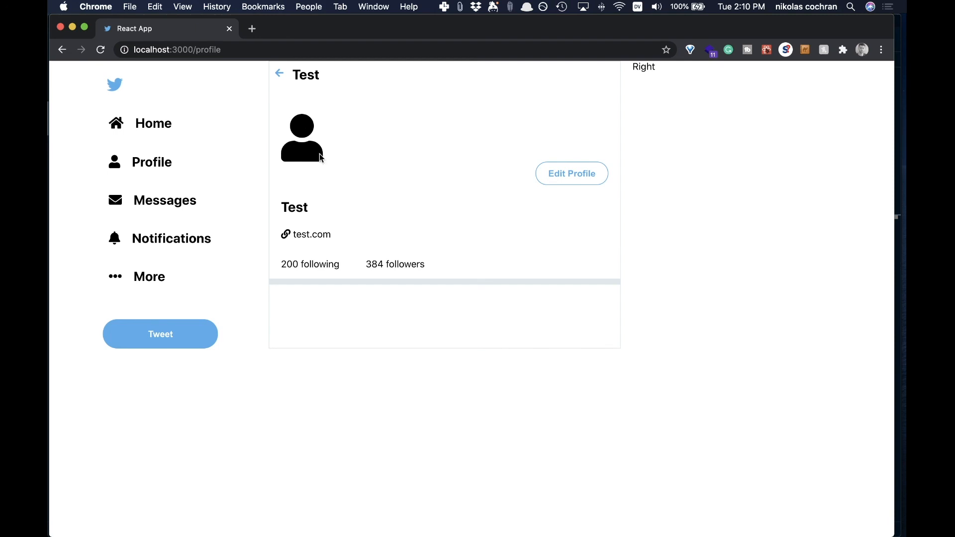